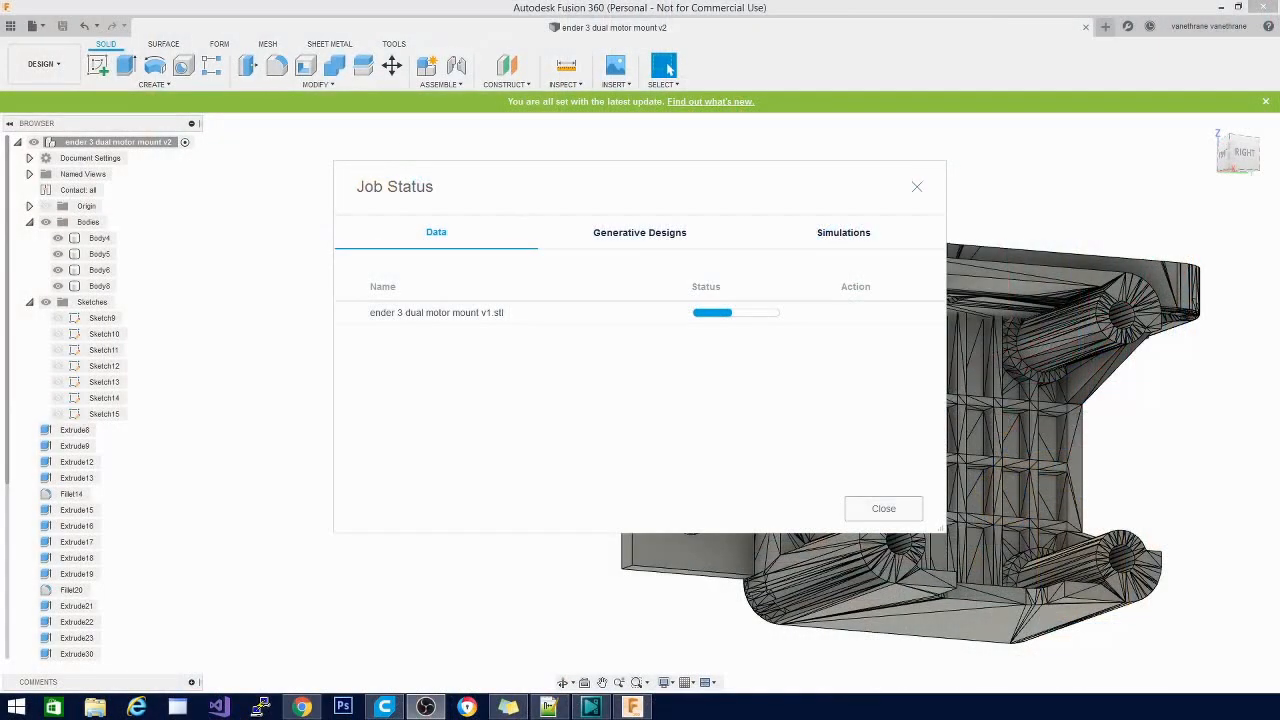
mouse_move(784, 178)
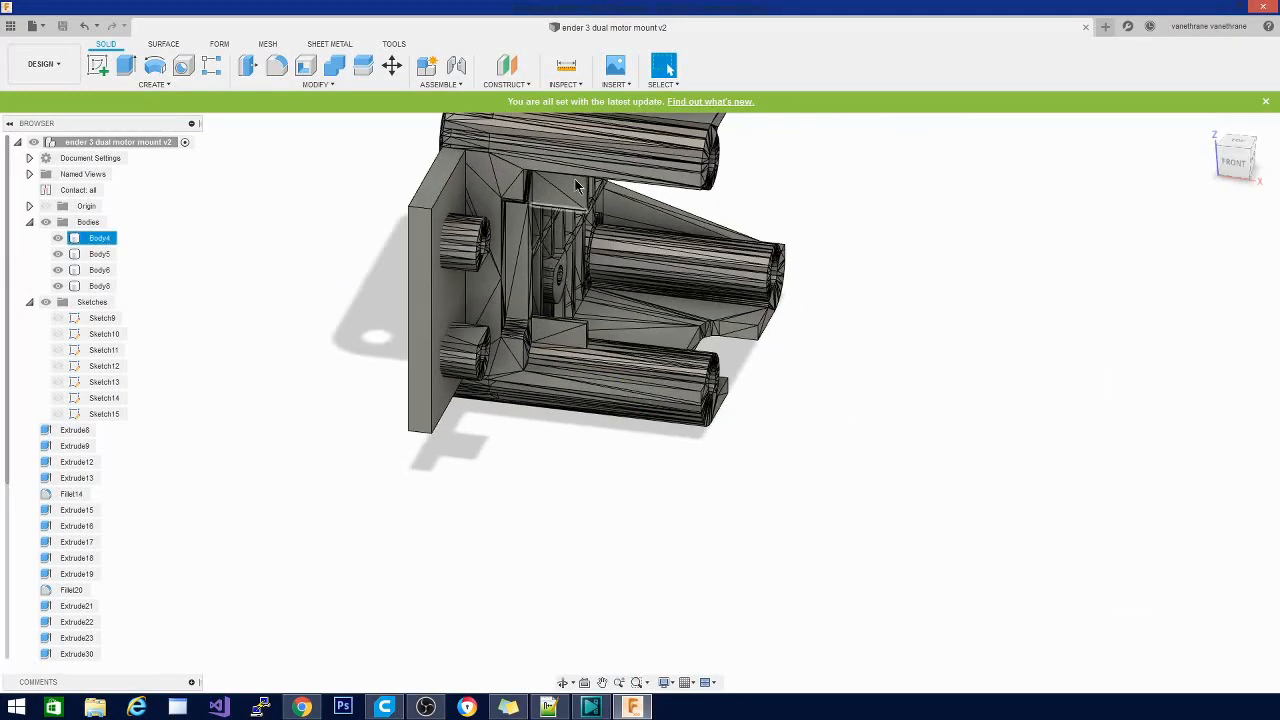
mouse_move(588, 368)
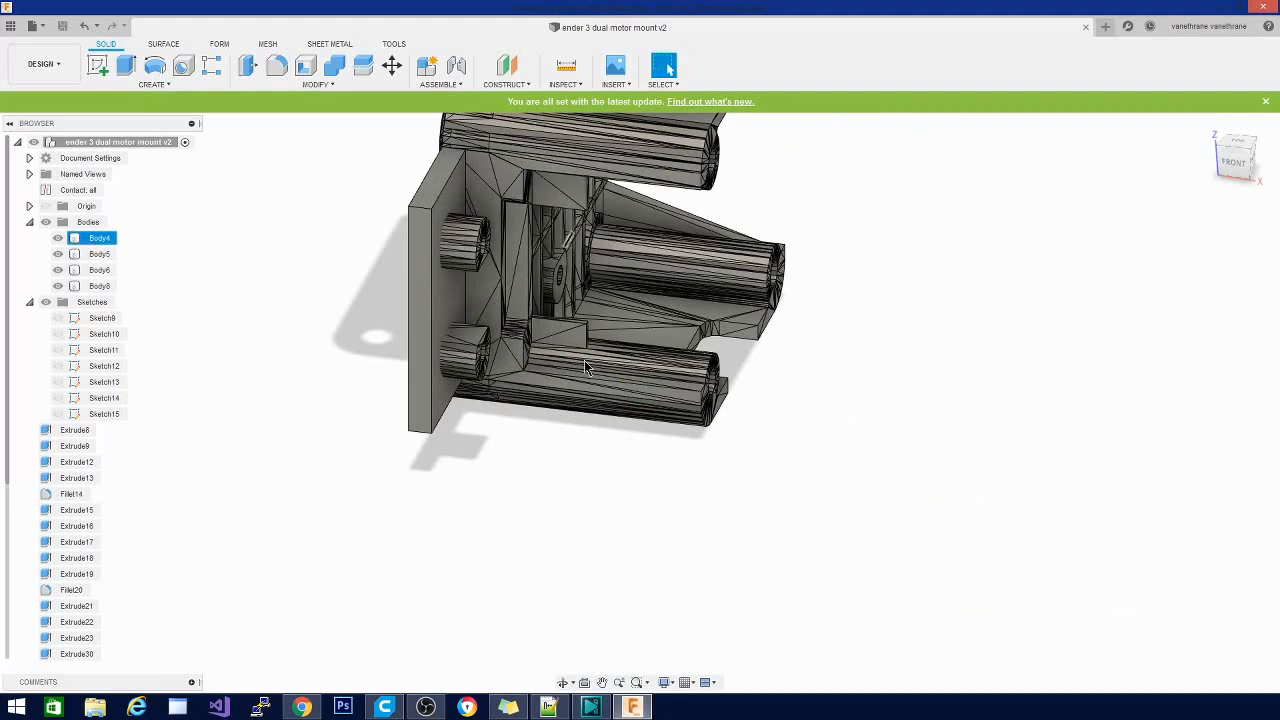
mouse_move(812, 204)
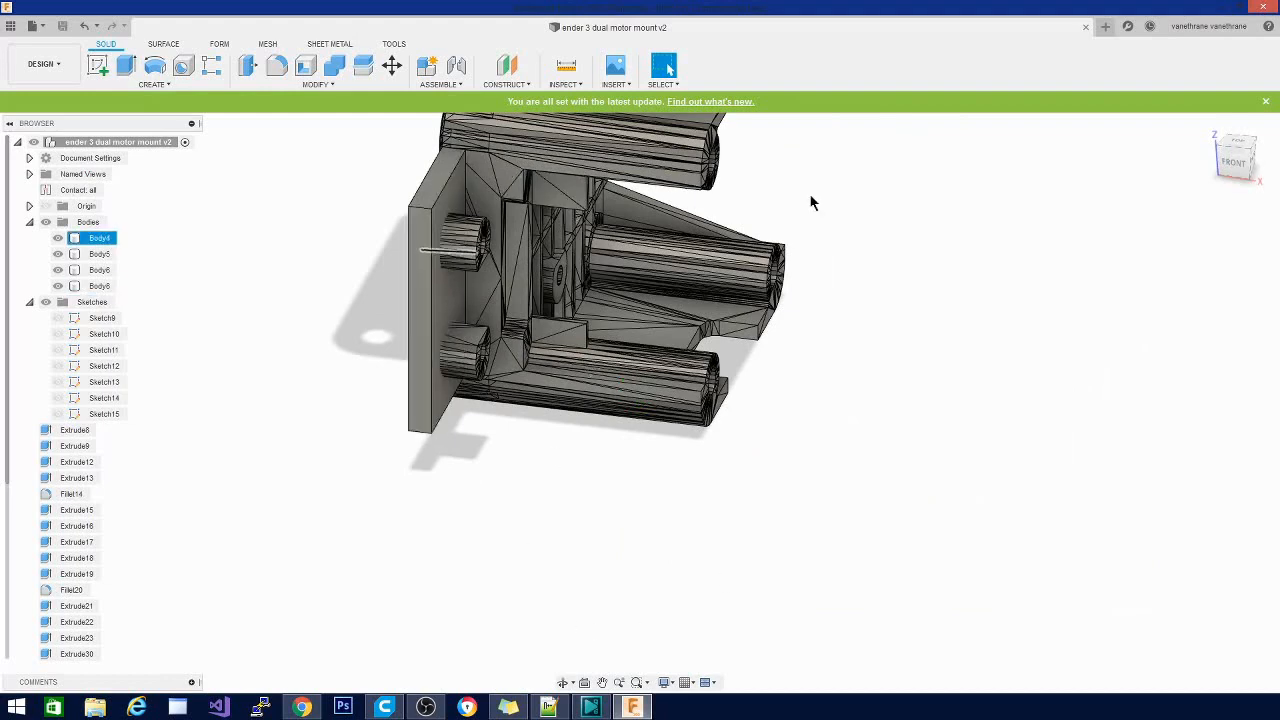
drag(810, 200, 638, 402)
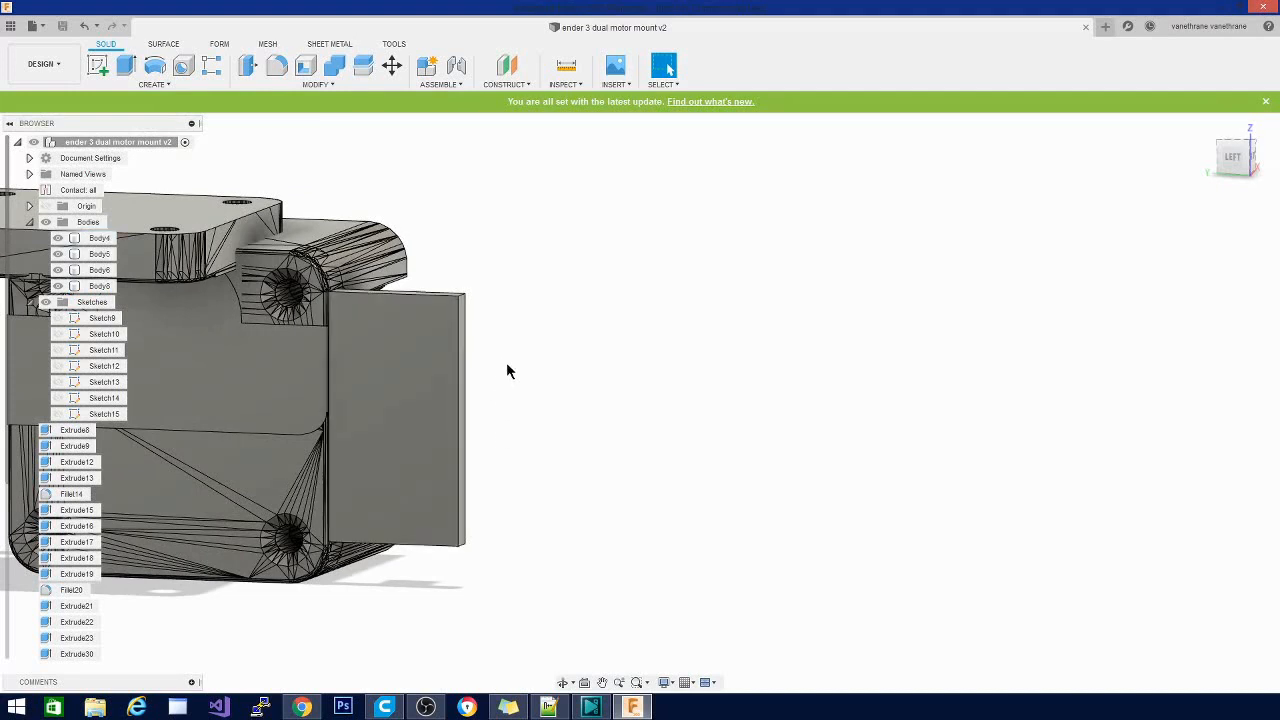
mouse_move(516, 638)
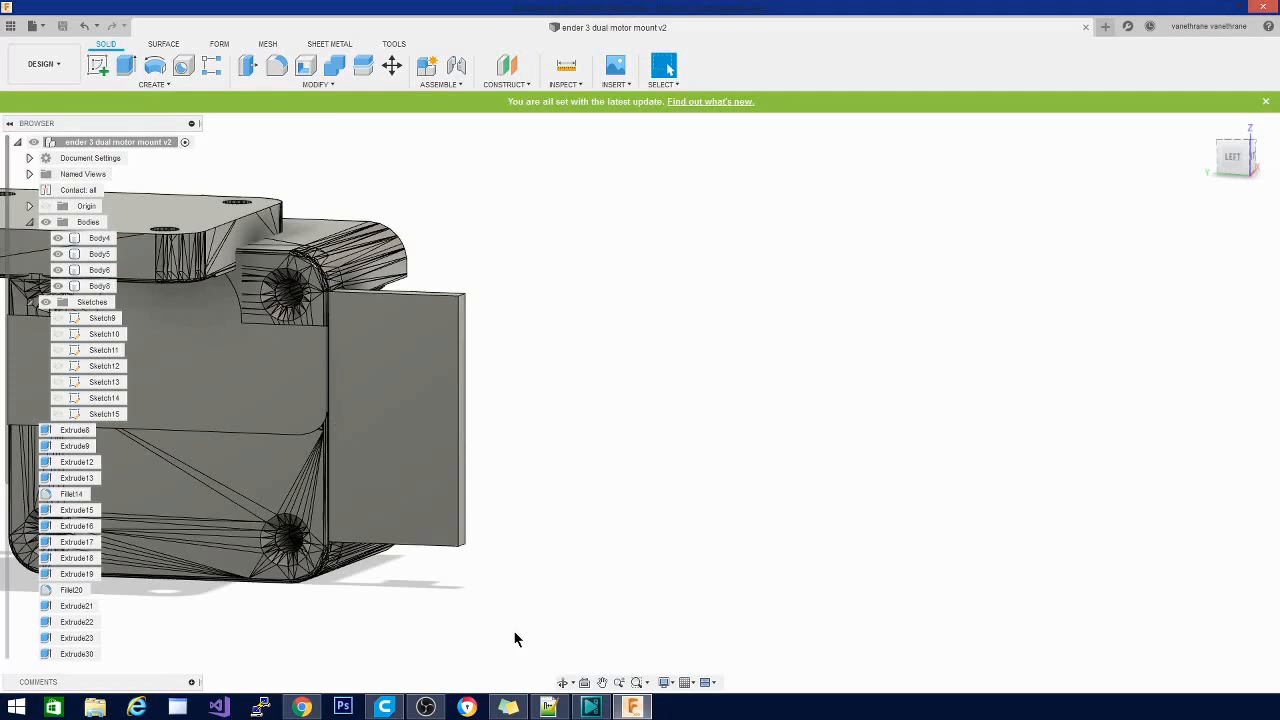
mouse_move(416, 288)
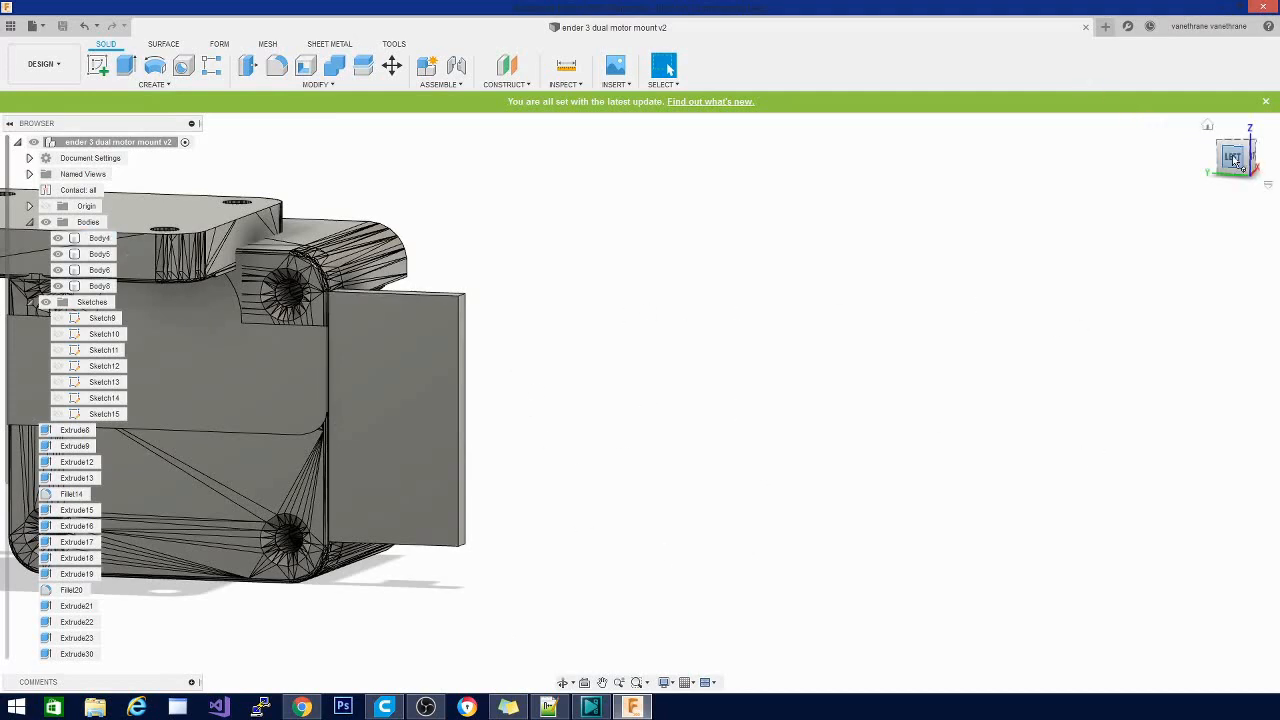
click(1232, 156)
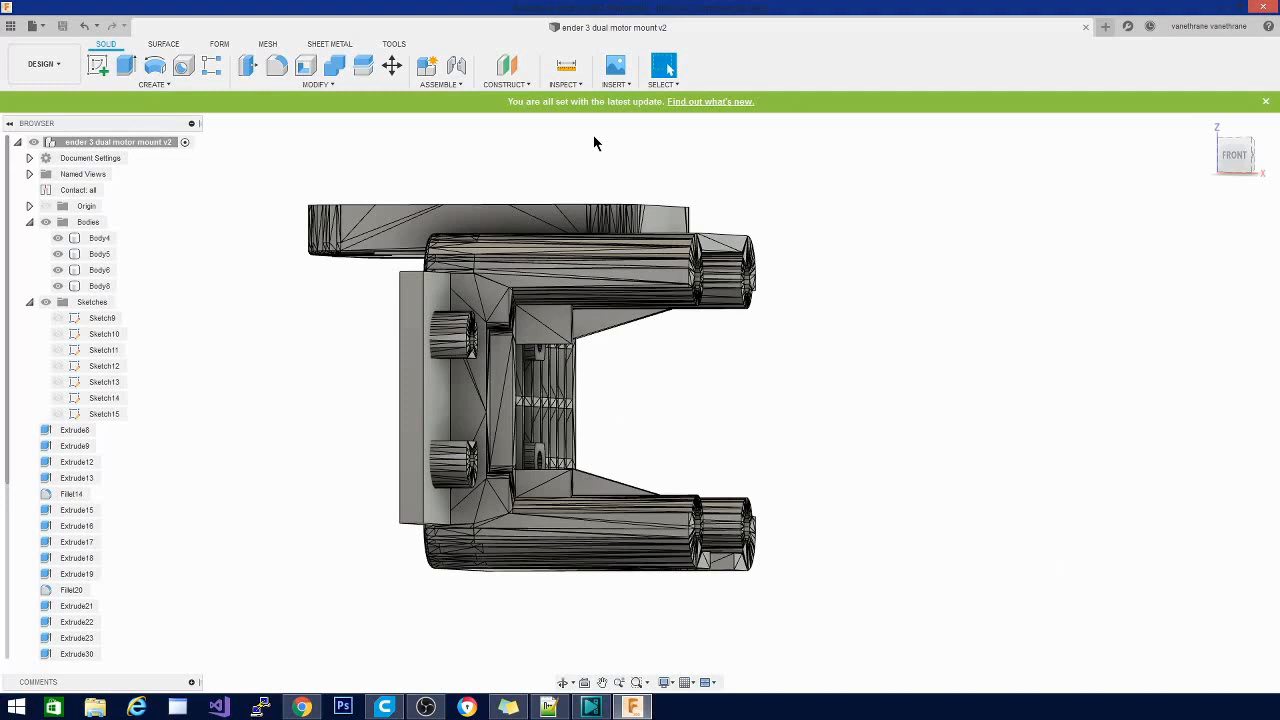
mouse_move(756, 462)
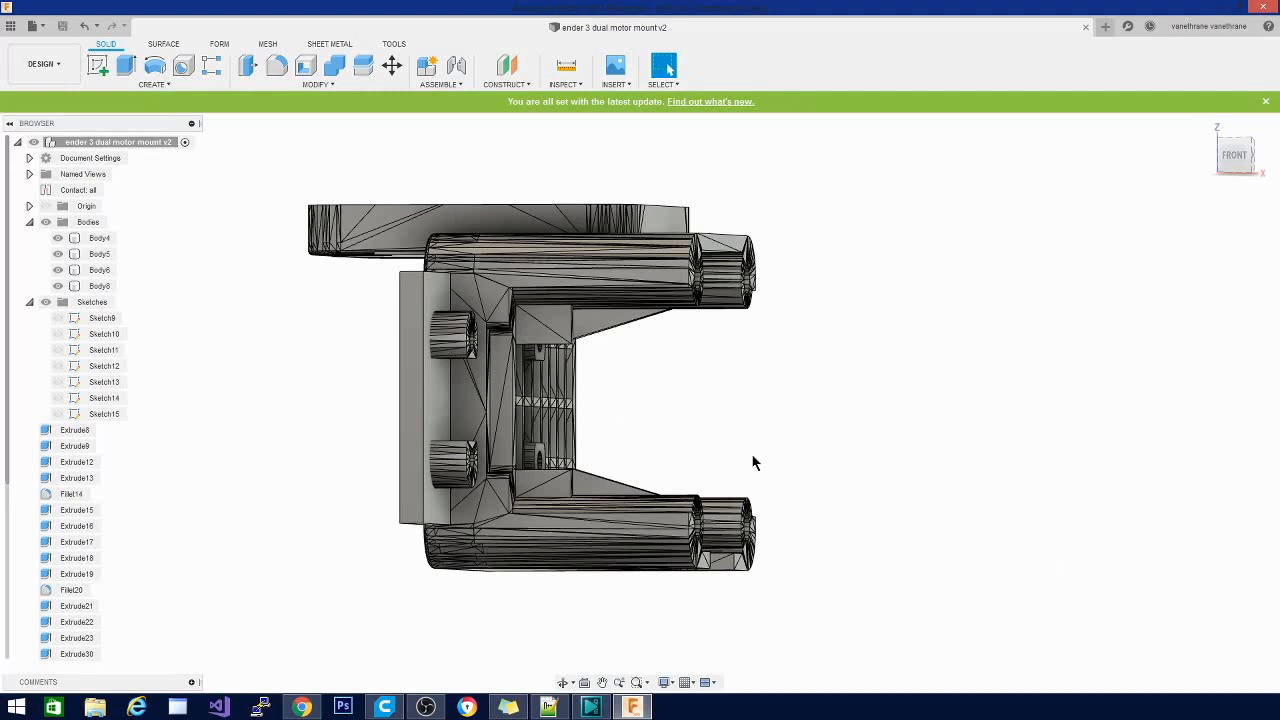
click(100, 238)
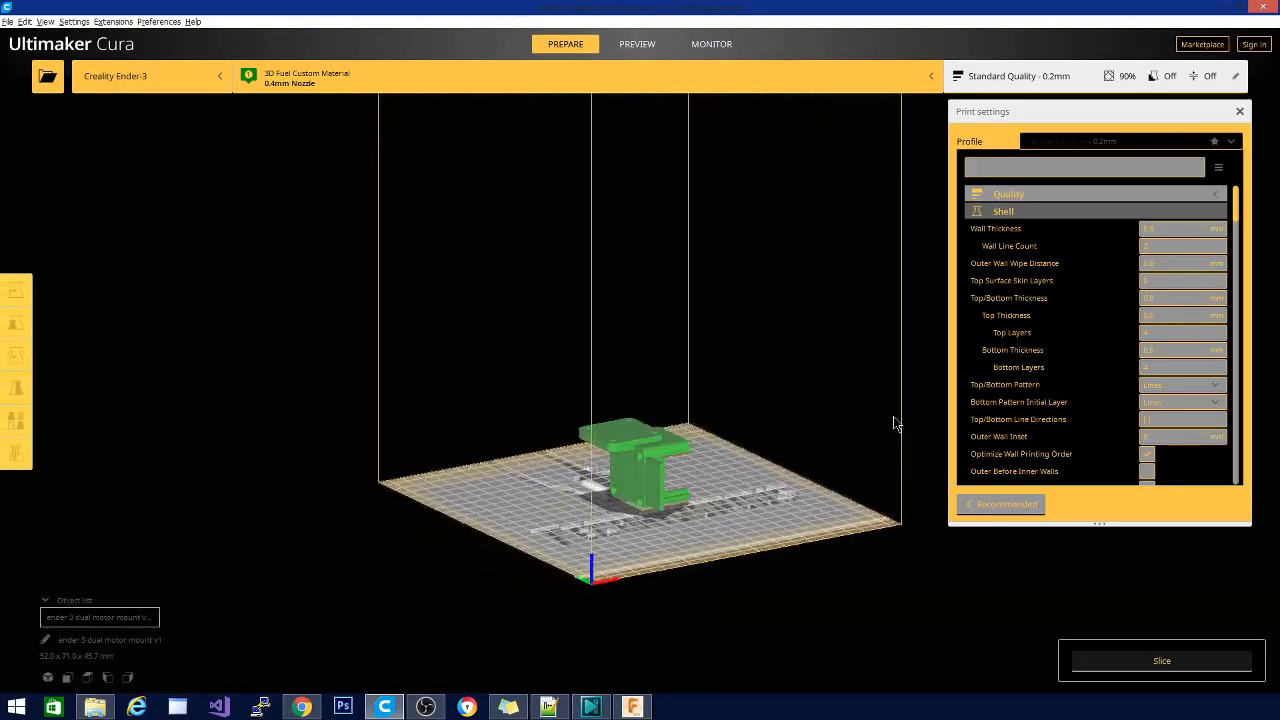
drag(896, 420, 684, 538)
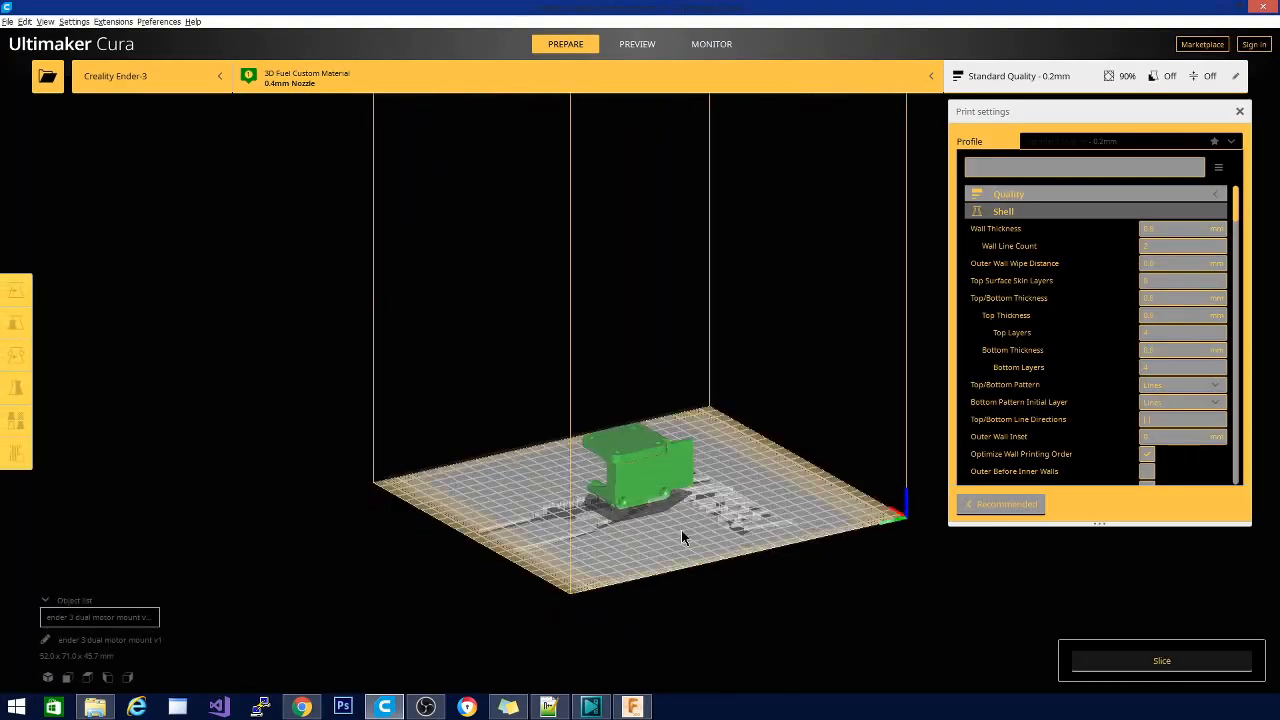
drag(684, 538, 676, 470)
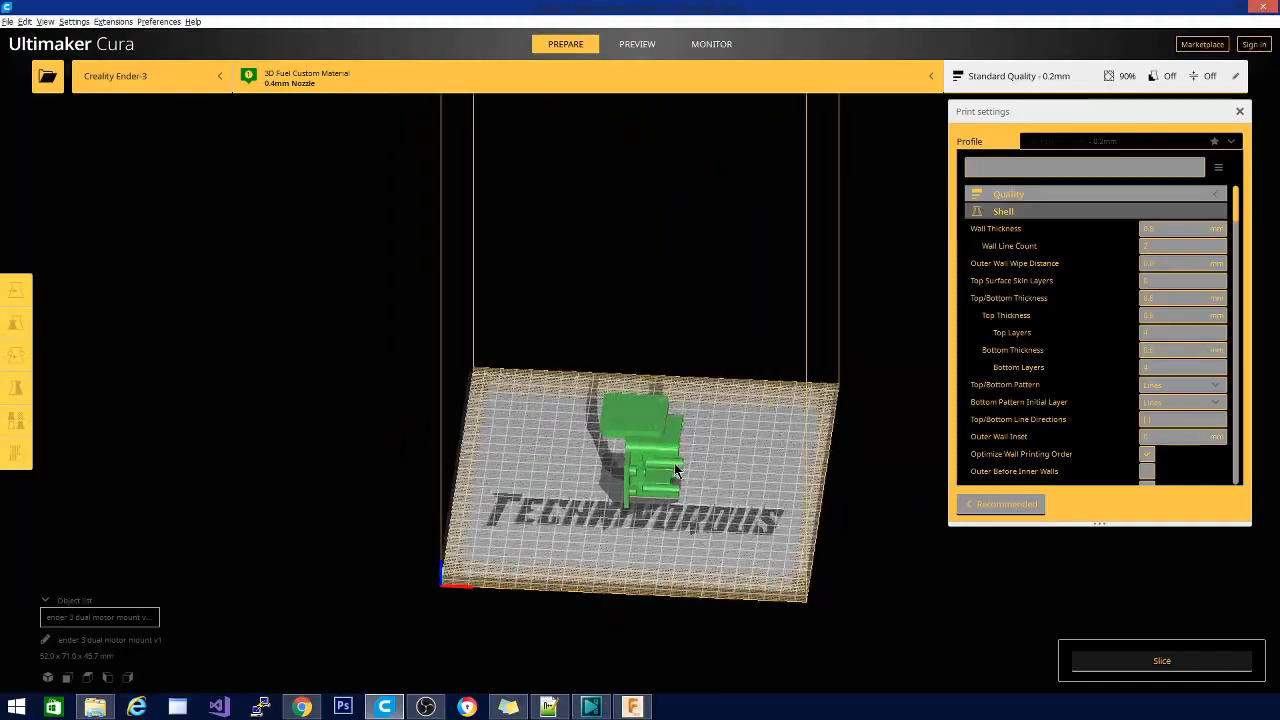
drag(650, 470, 800, 470)
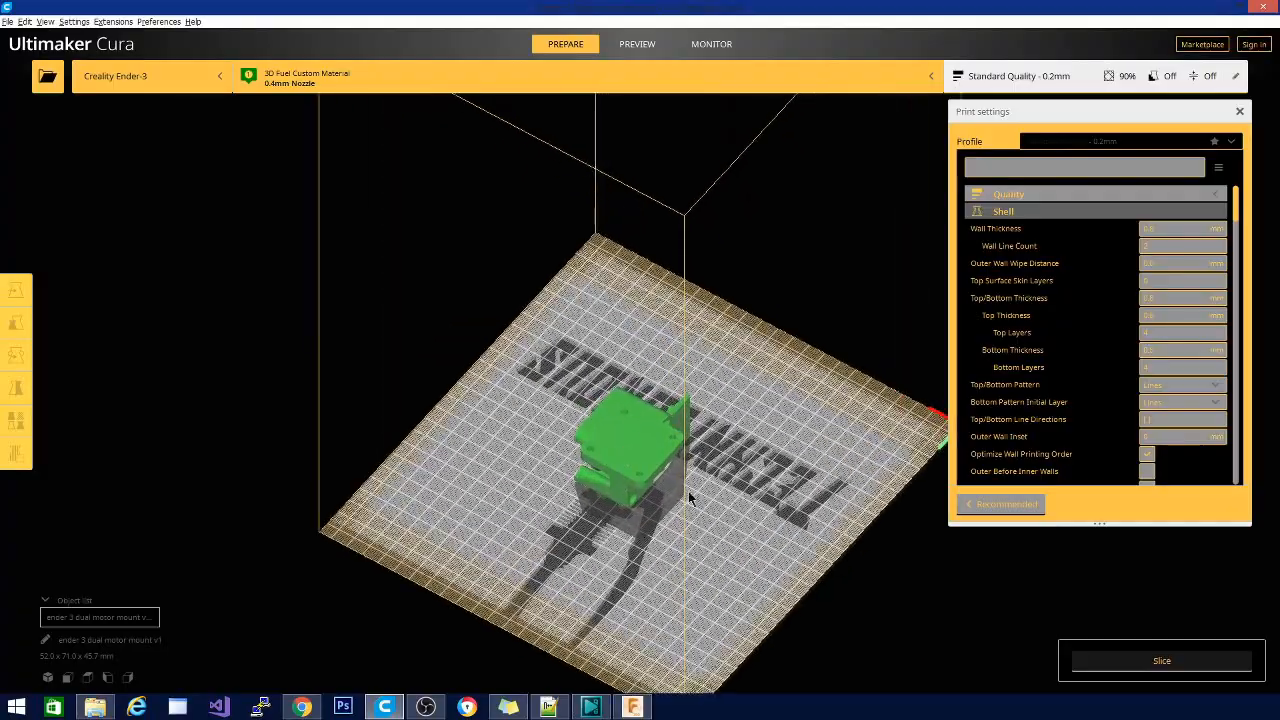
drag(688, 498, 490, 414)
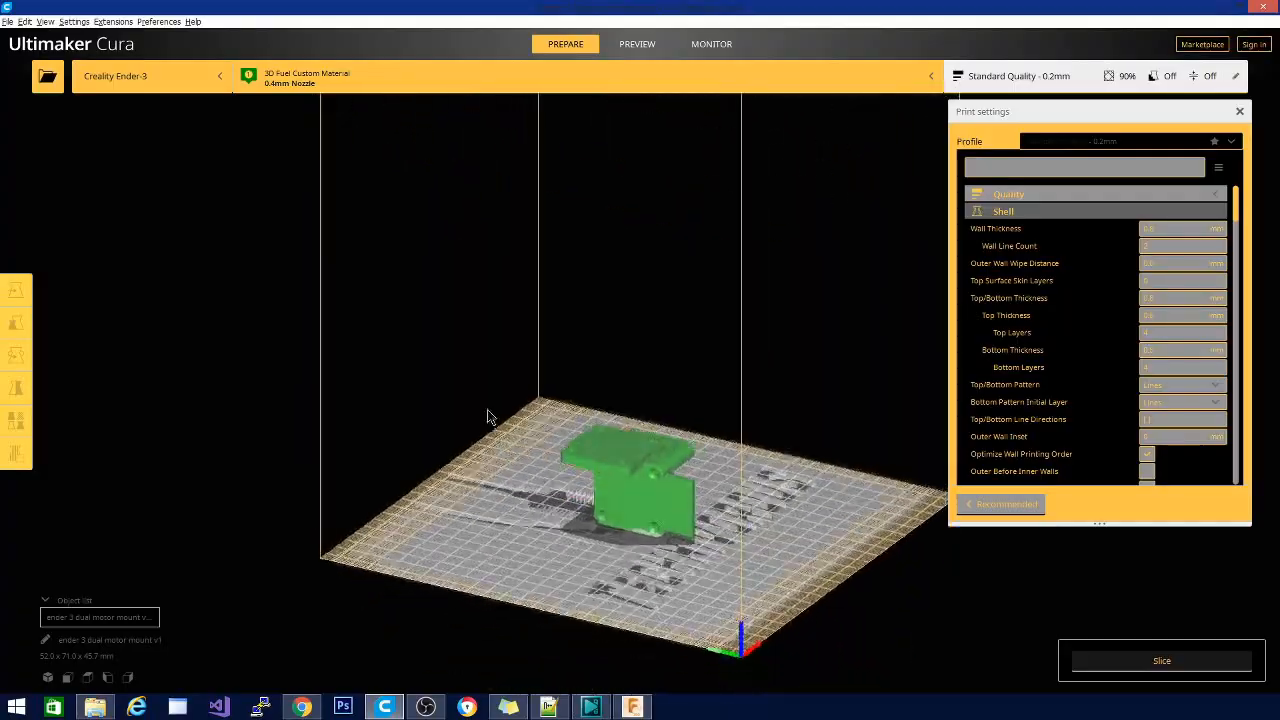
drag(490, 418, 338, 432)
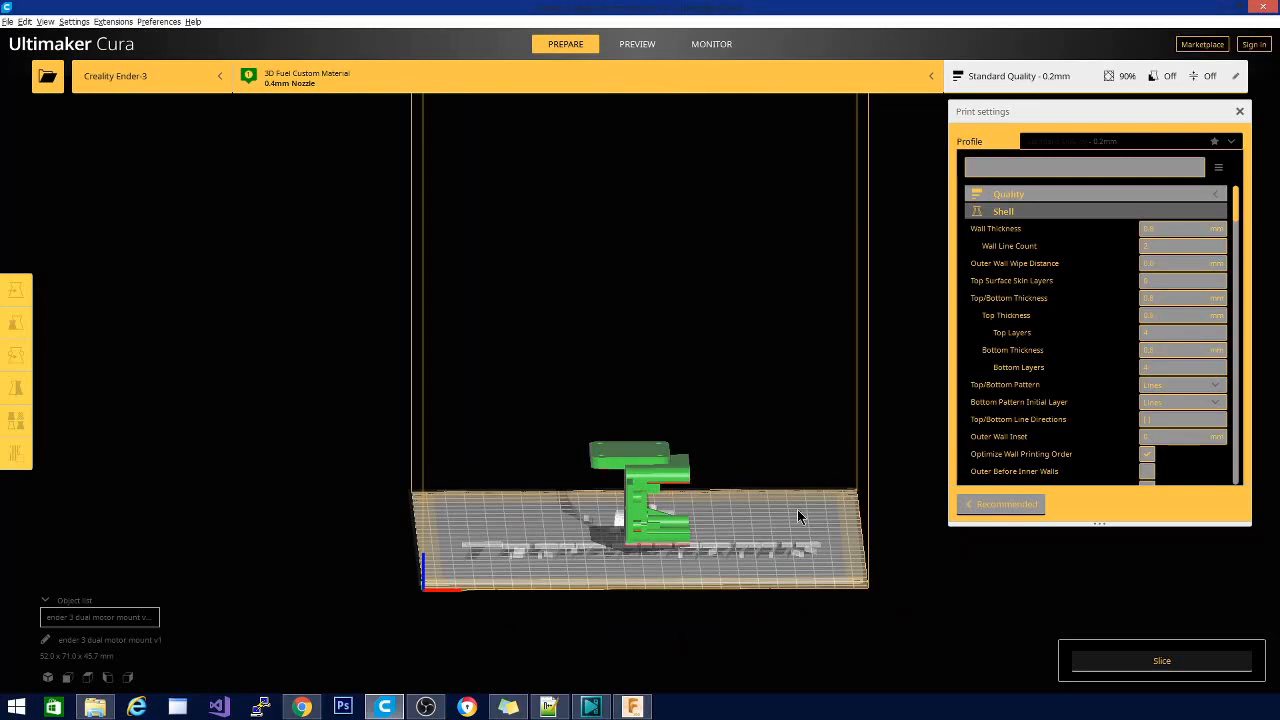
drag(800, 516, 550, 550)
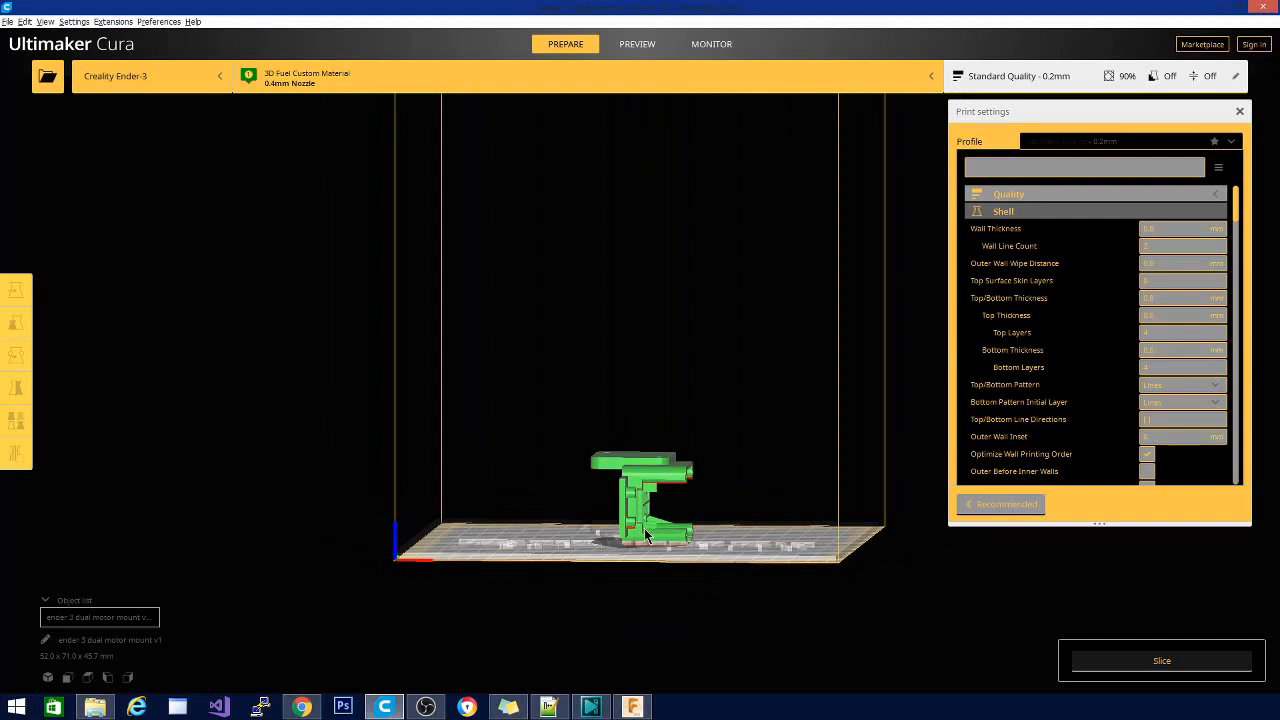
mouse_move(698, 614)
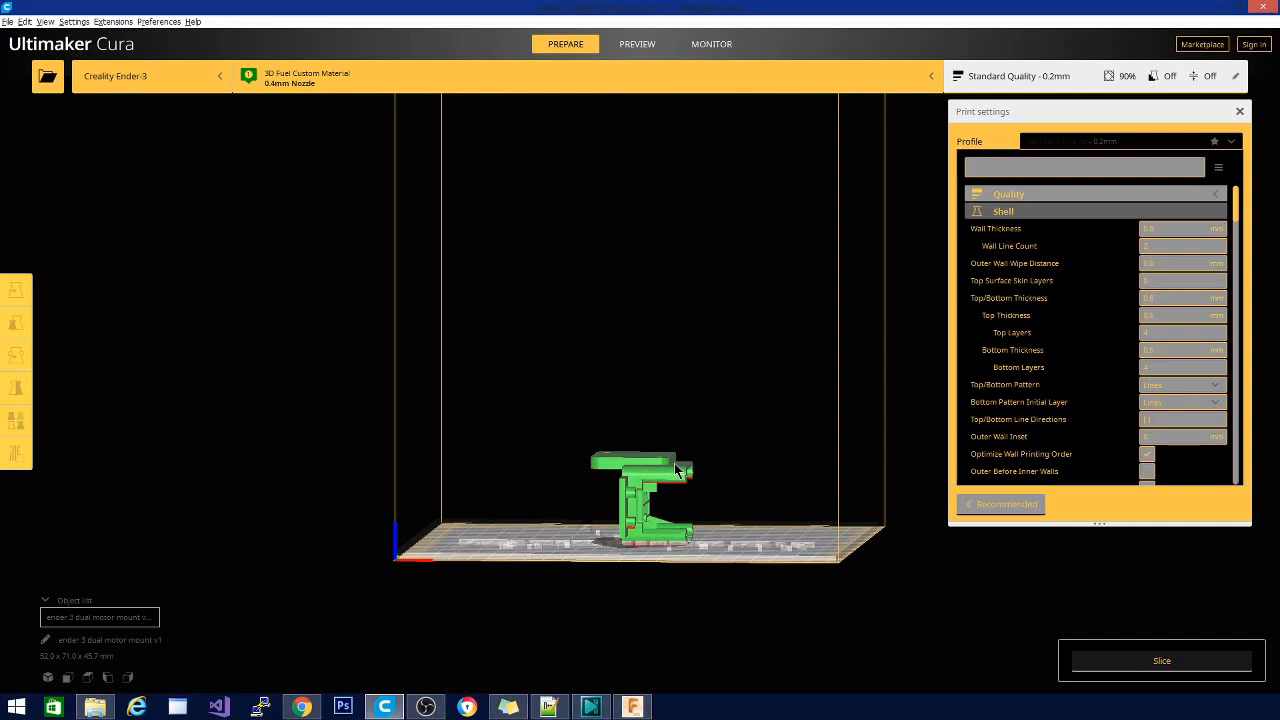
mouse_move(616, 462)
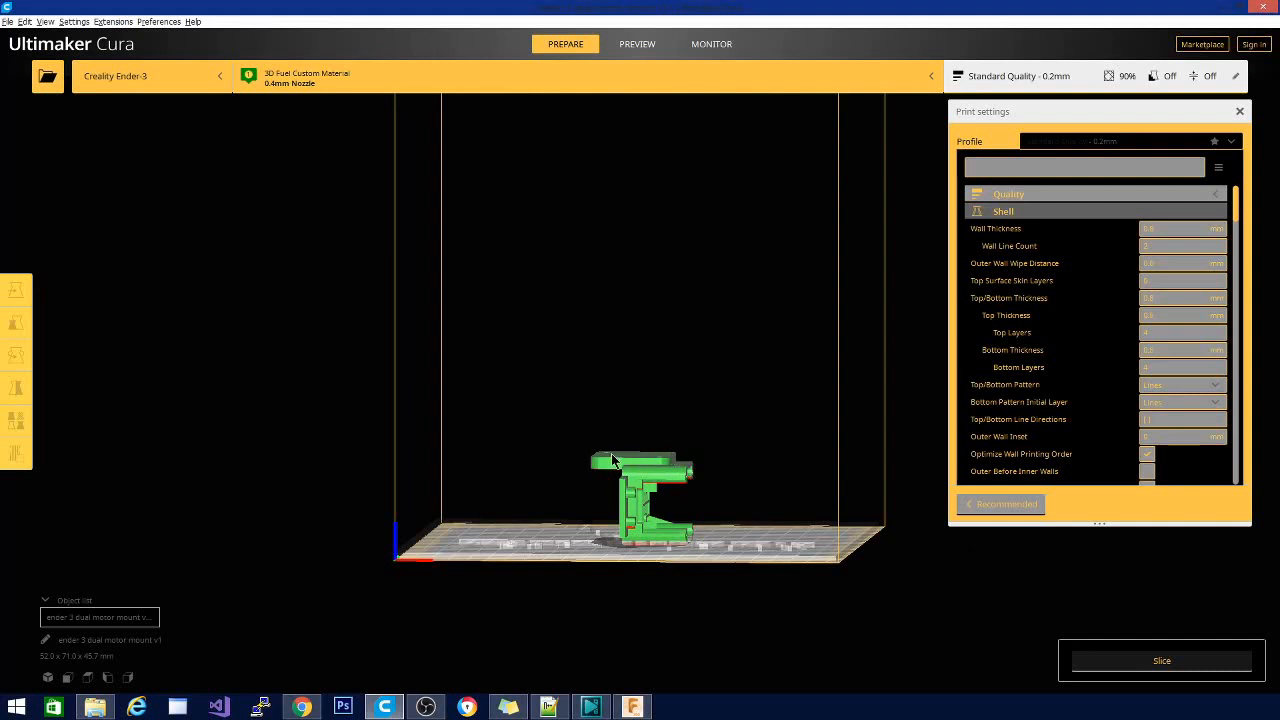
mouse_move(530, 464)
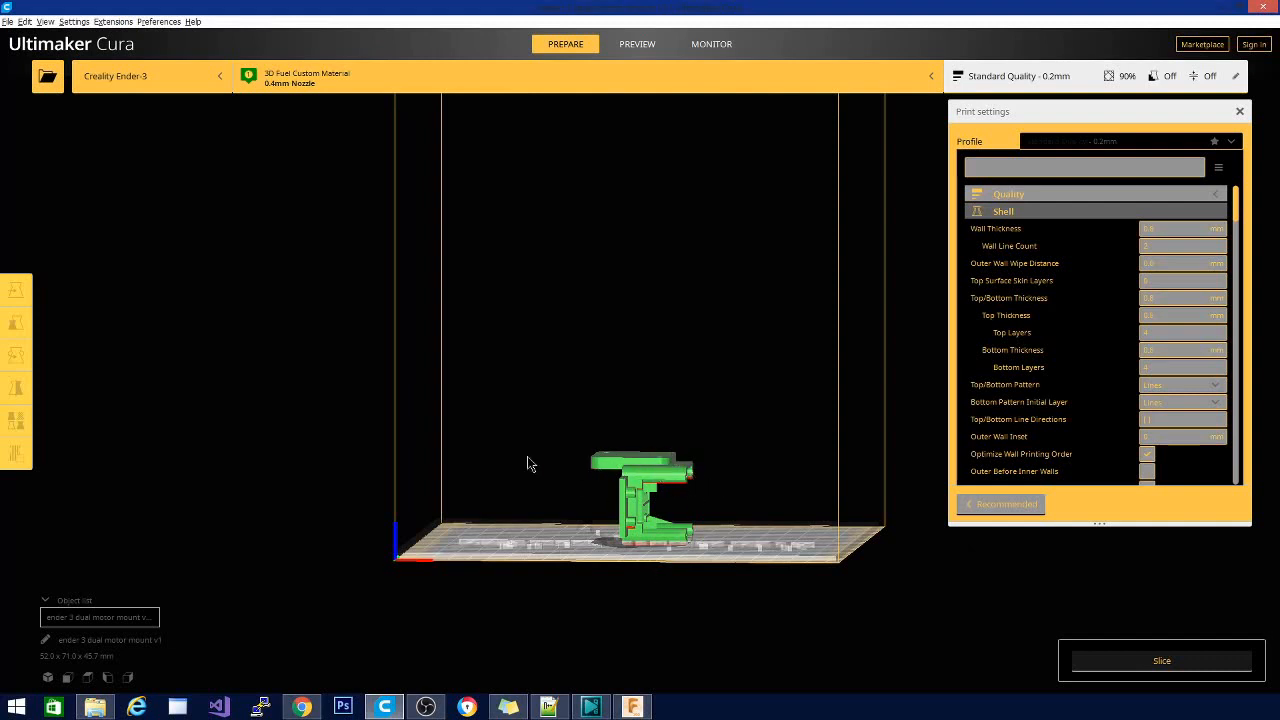
- Lay a chosen face of the motor mount flat on the build plate and view it from above
click(16, 290)
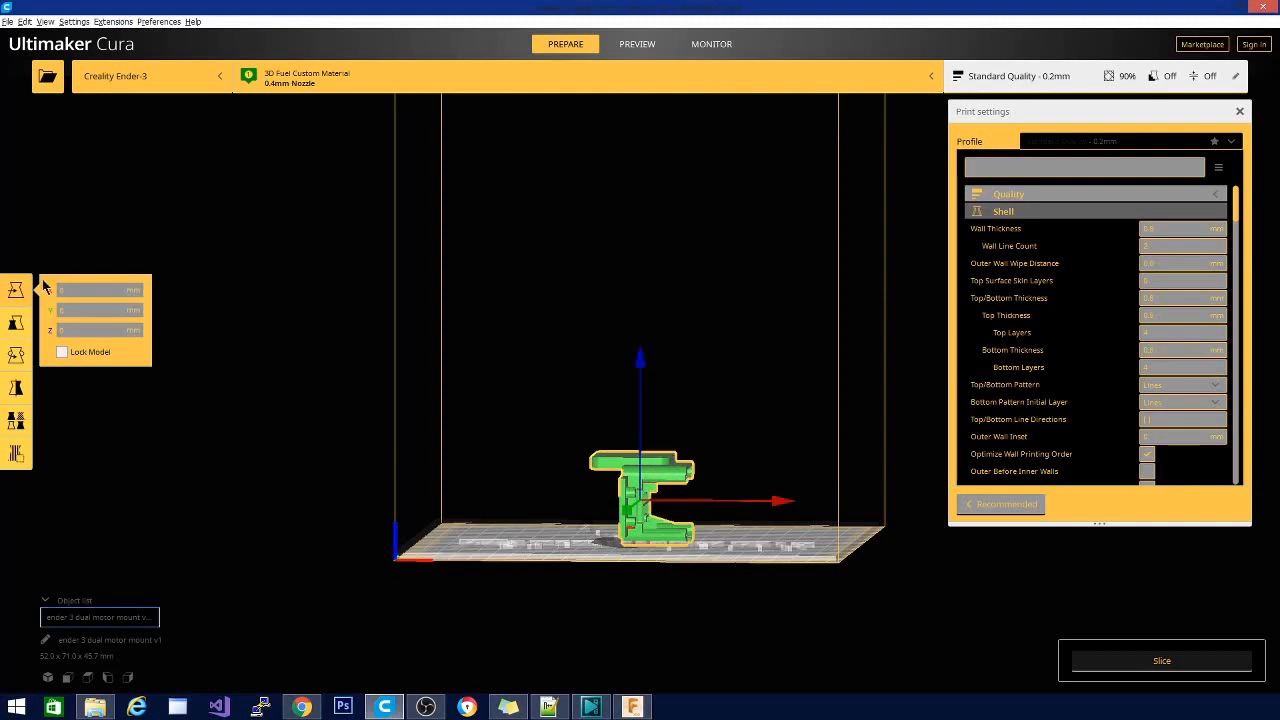
click(16, 356)
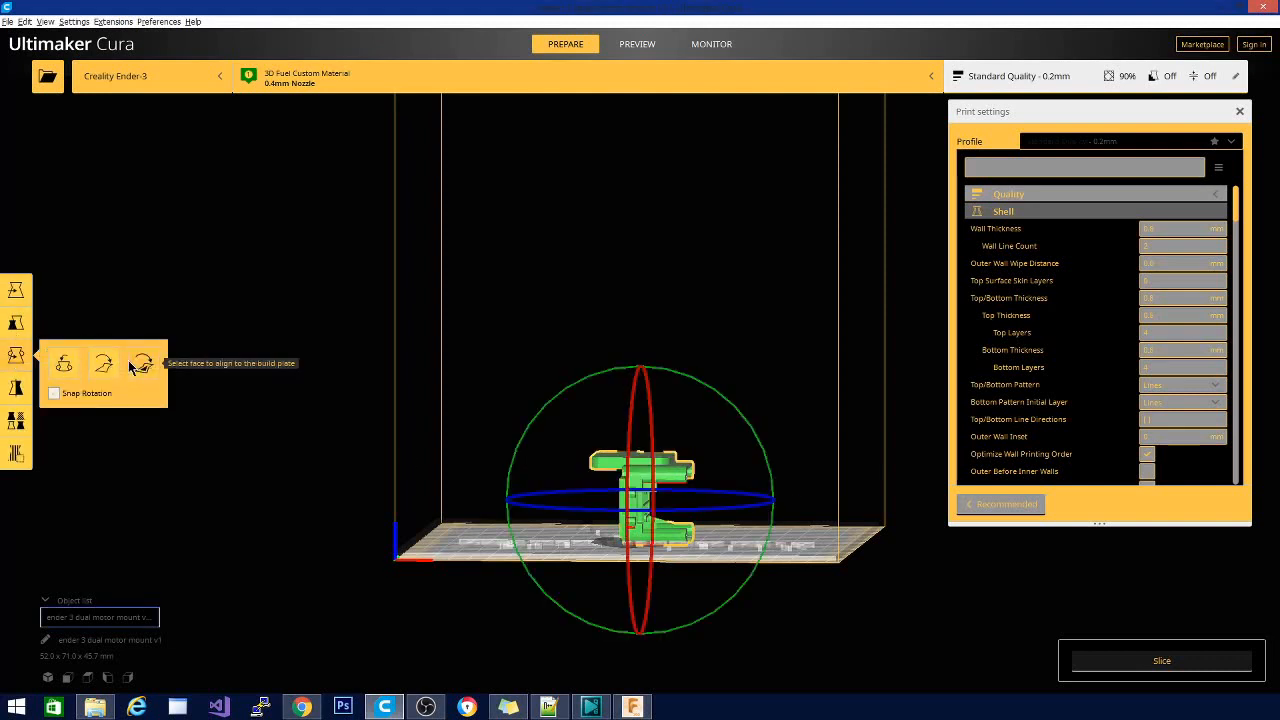
click(144, 364)
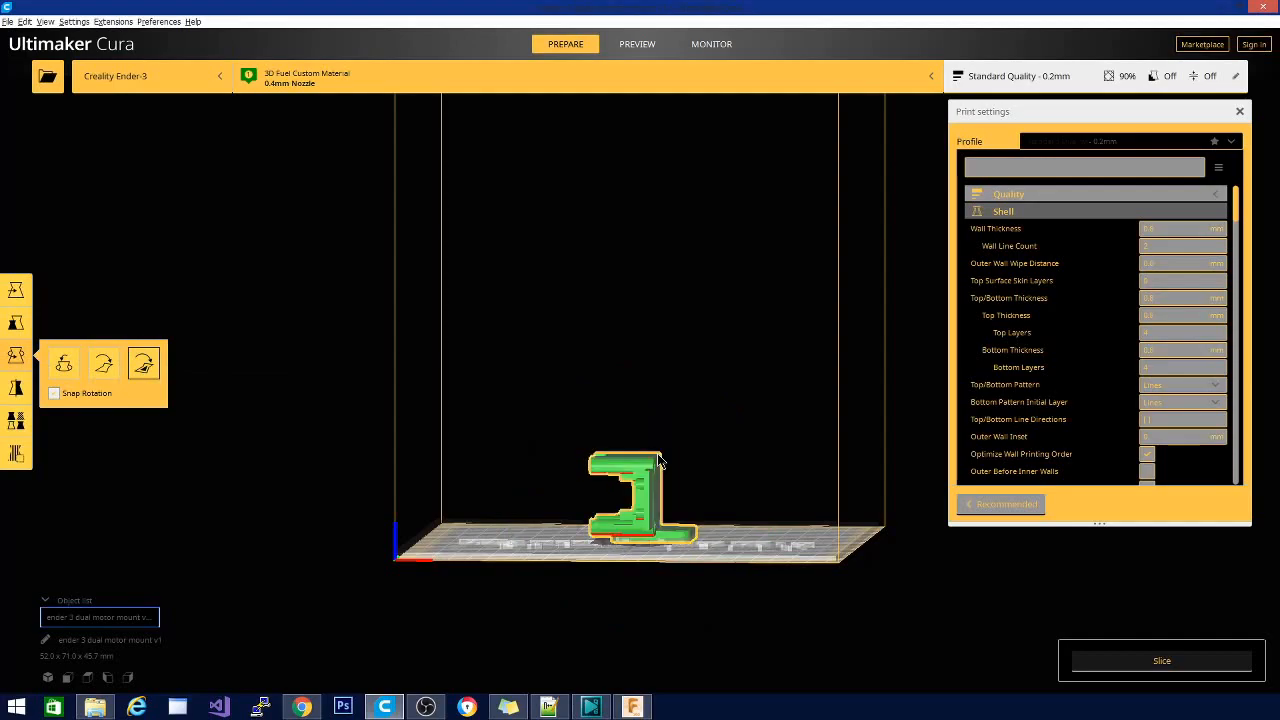
drag(660, 460, 436, 520)
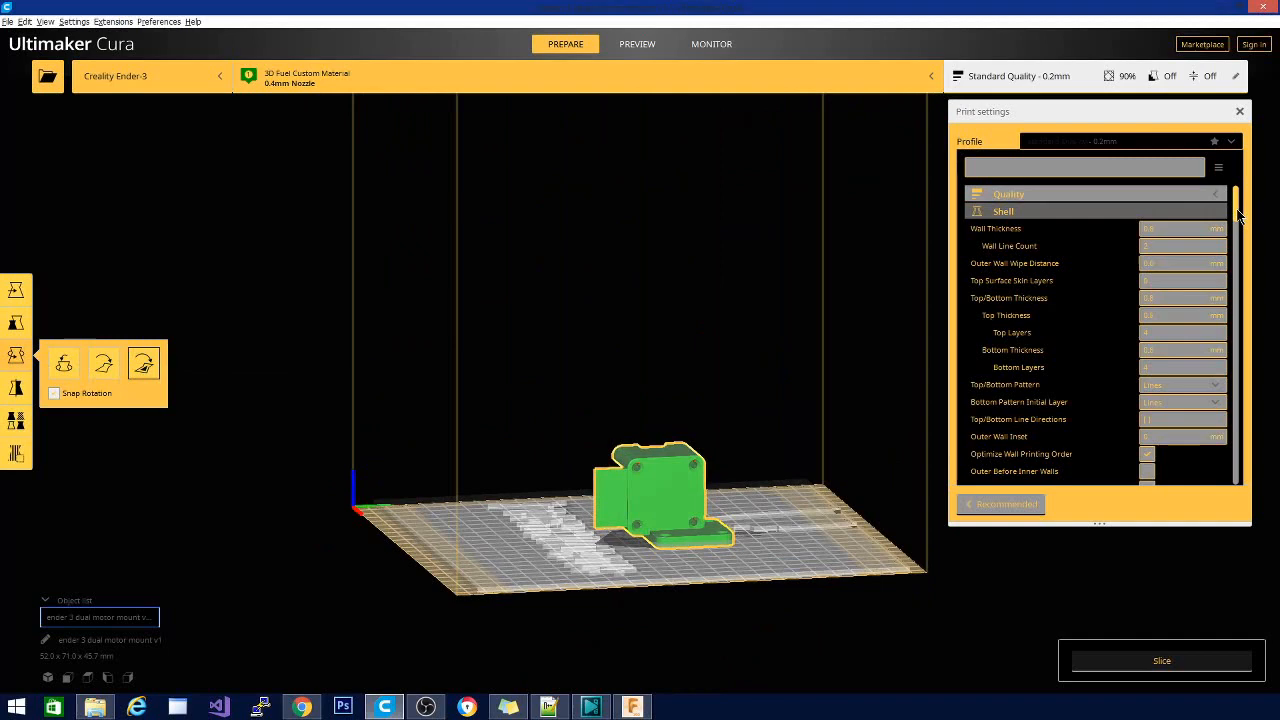
- Check material temperatures, set infill to 20% and adjust the shell wall thickness and line count
scroll(down, 3)
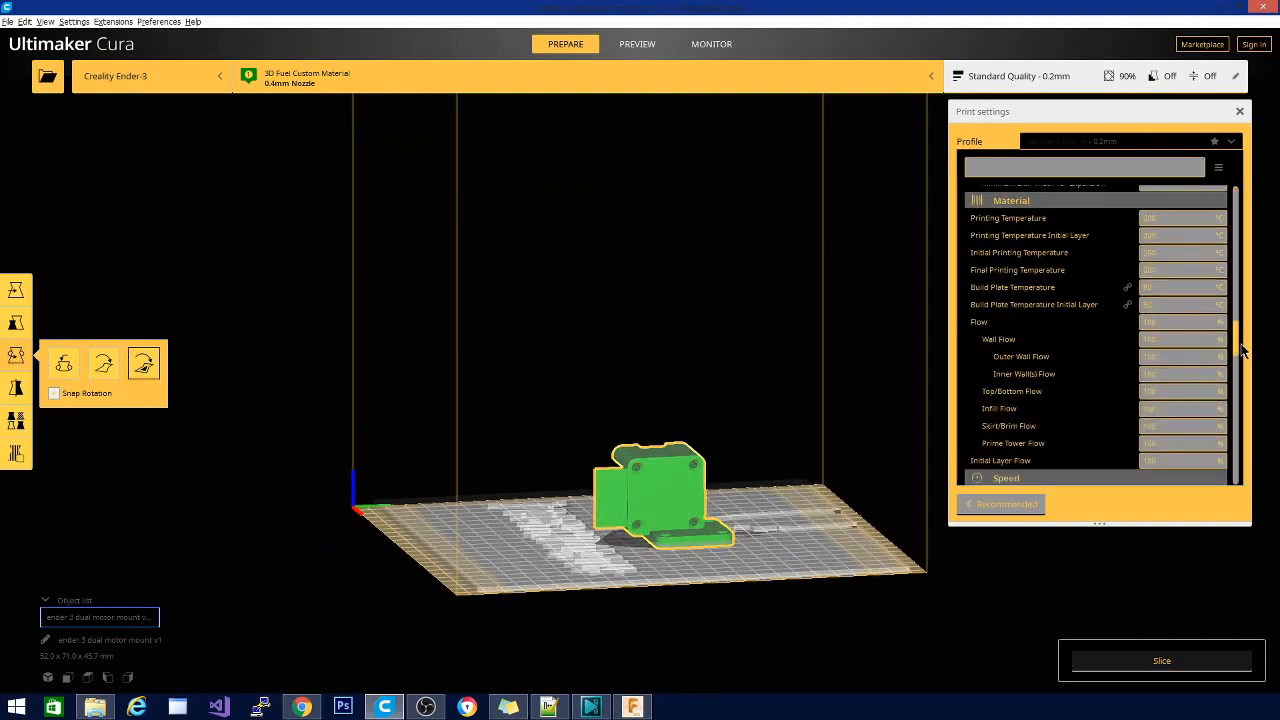
mouse_move(1172, 218)
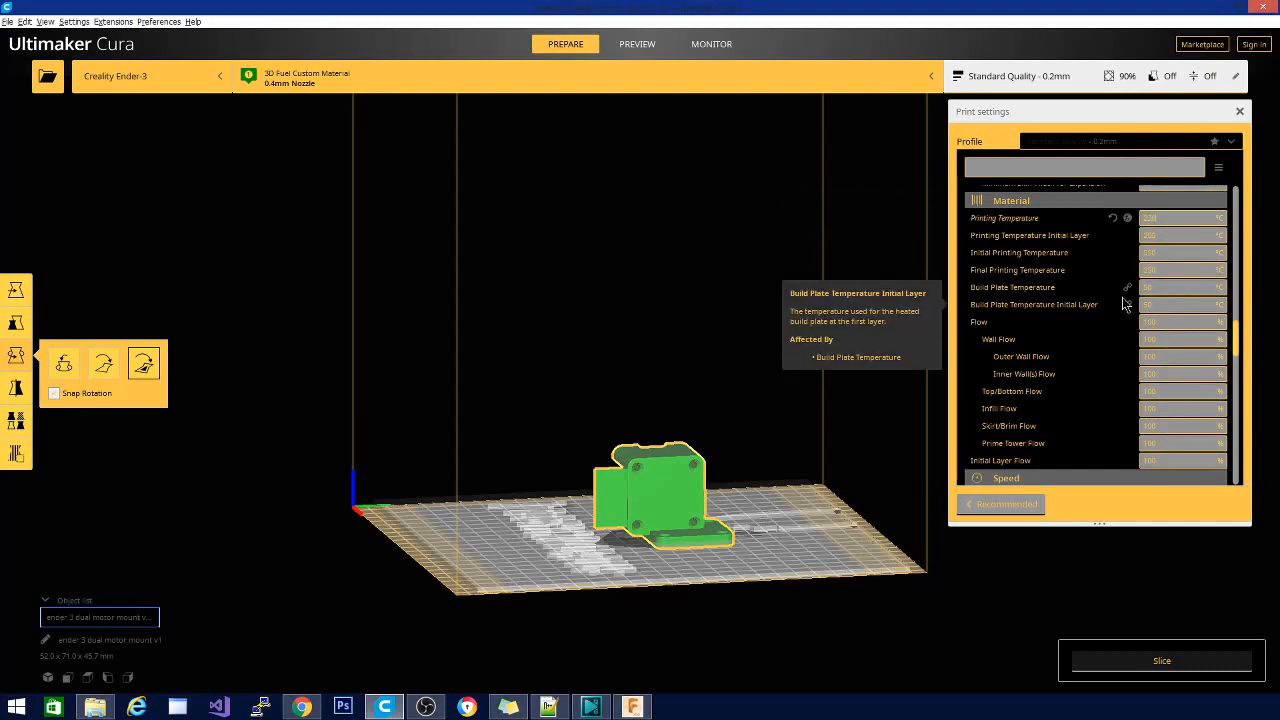
click(1180, 288)
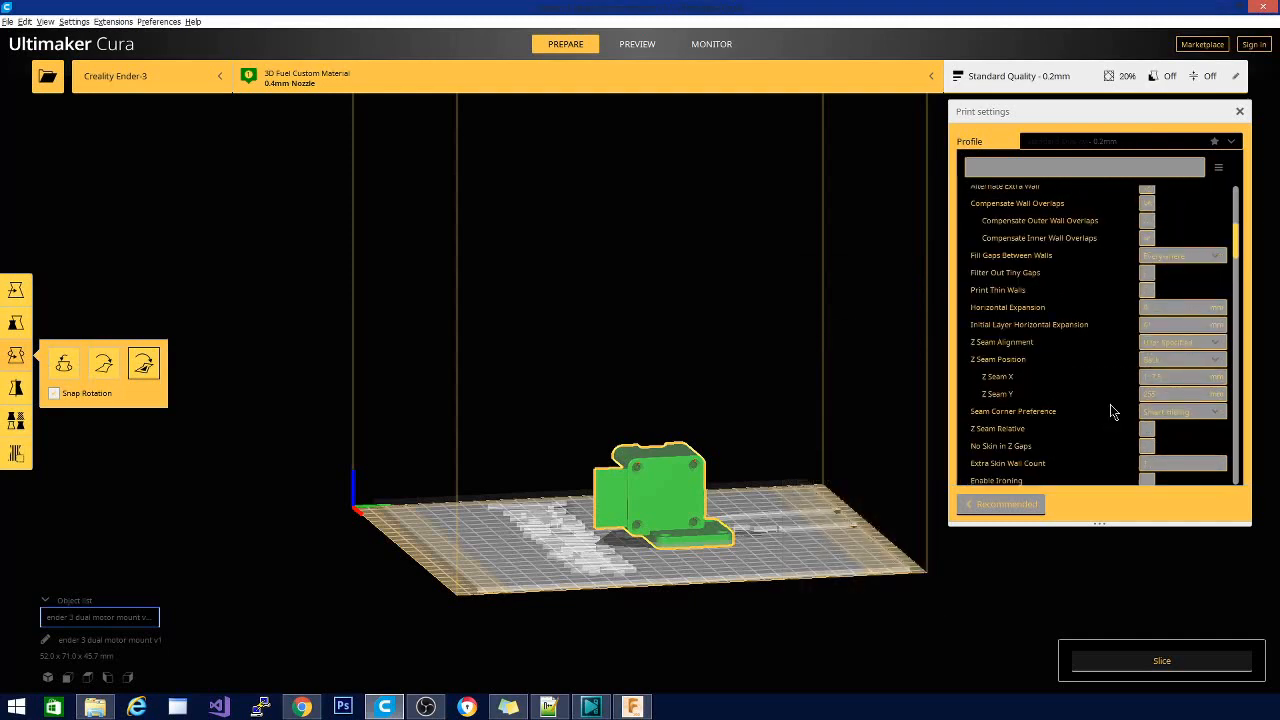
scroll(up, 3)
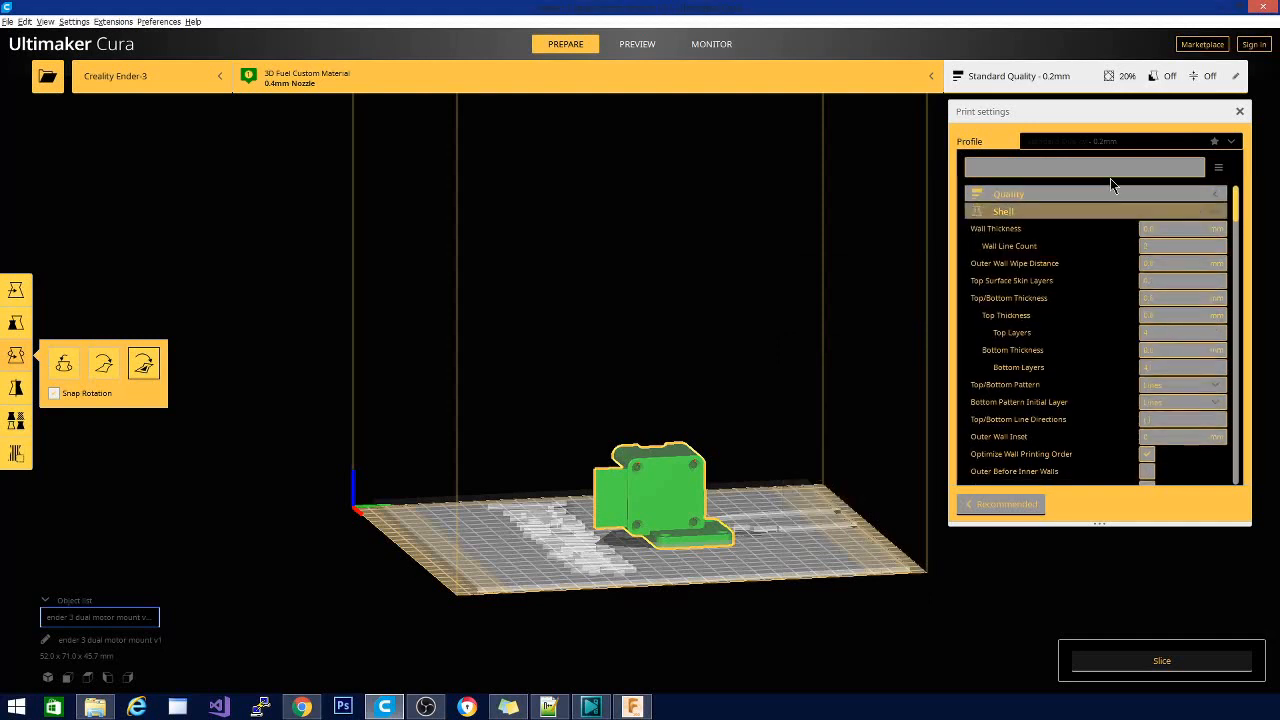
mouse_move(1072, 246)
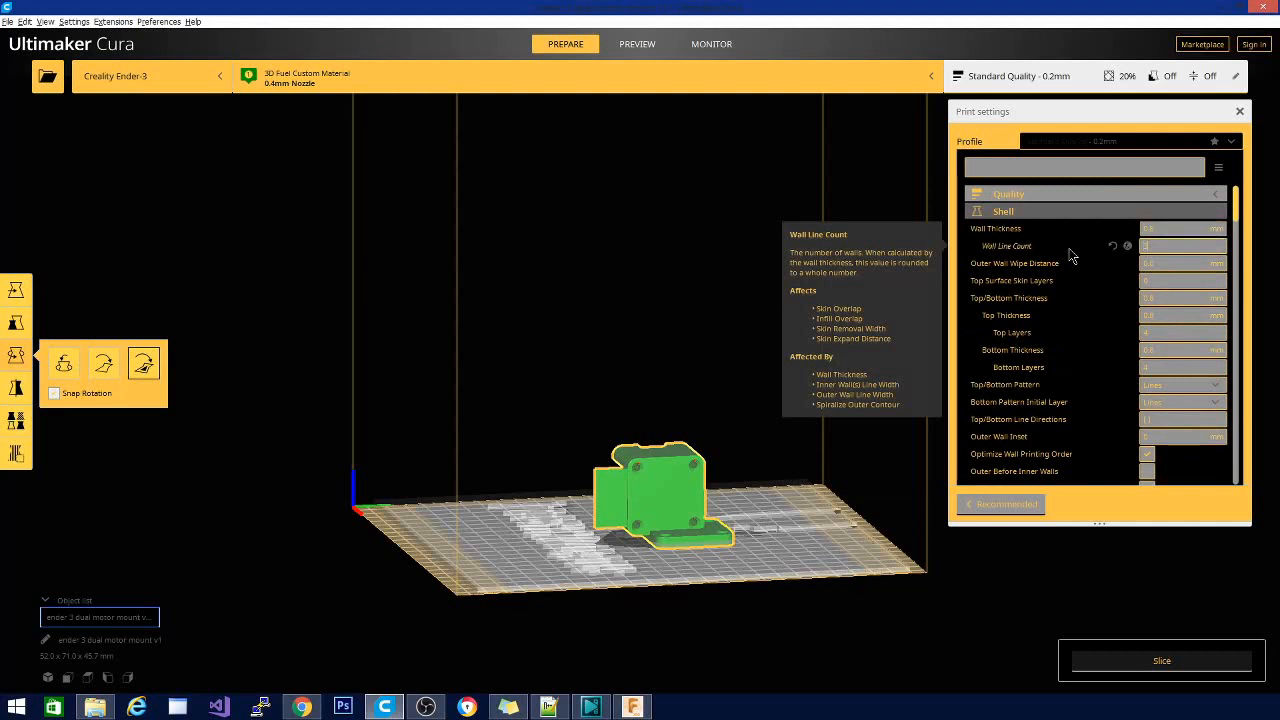
mouse_move(1156, 228)
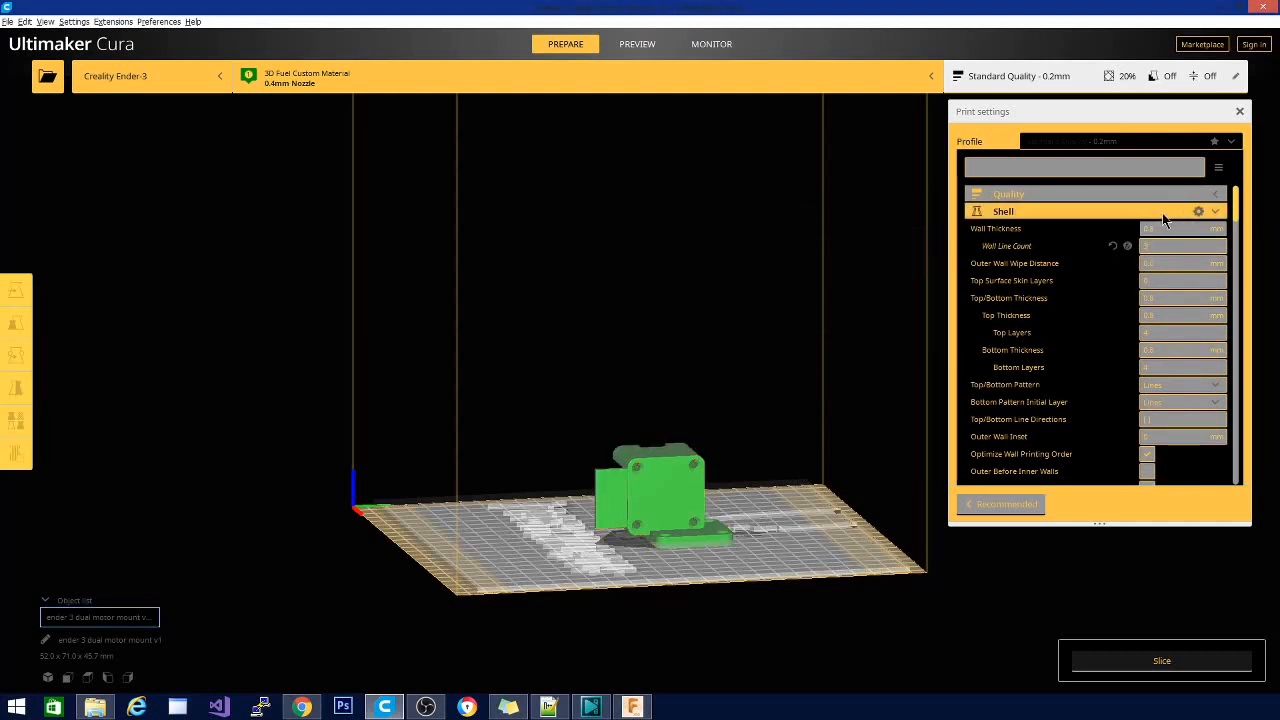
mouse_move(1160, 228)
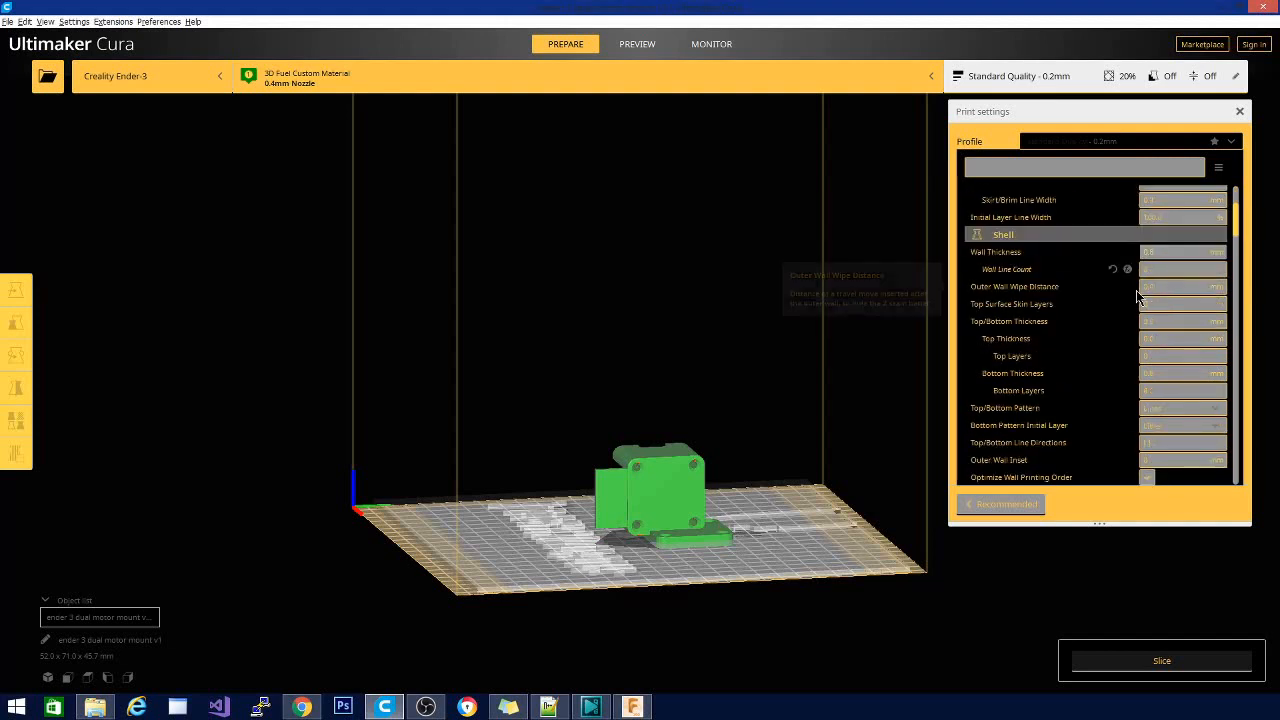
mouse_move(1148, 252)
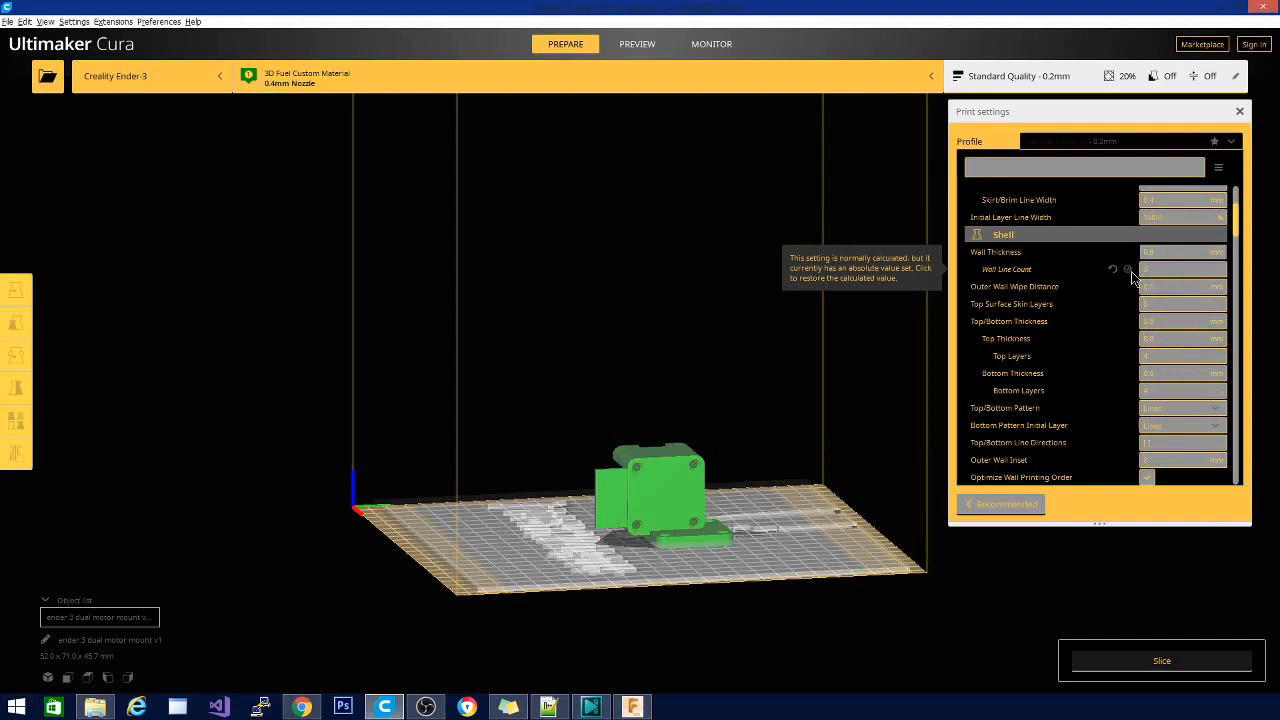
mouse_move(1156, 268)
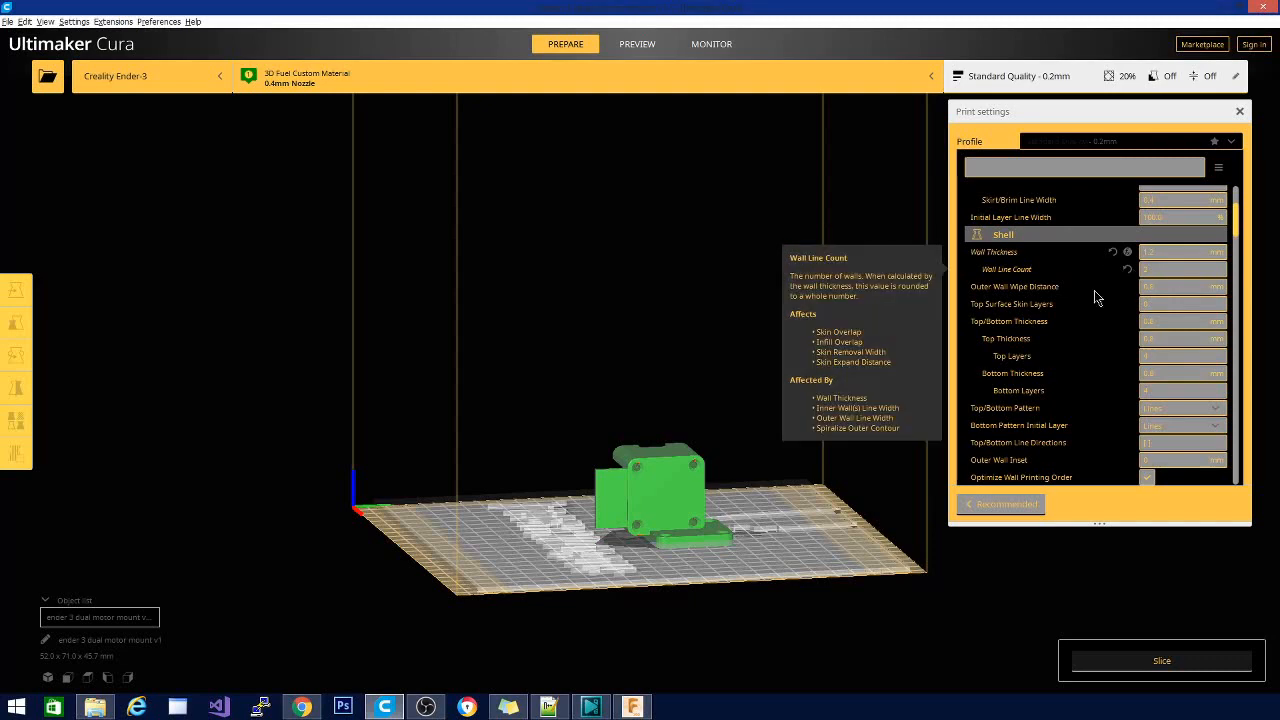
scroll(down, 3)
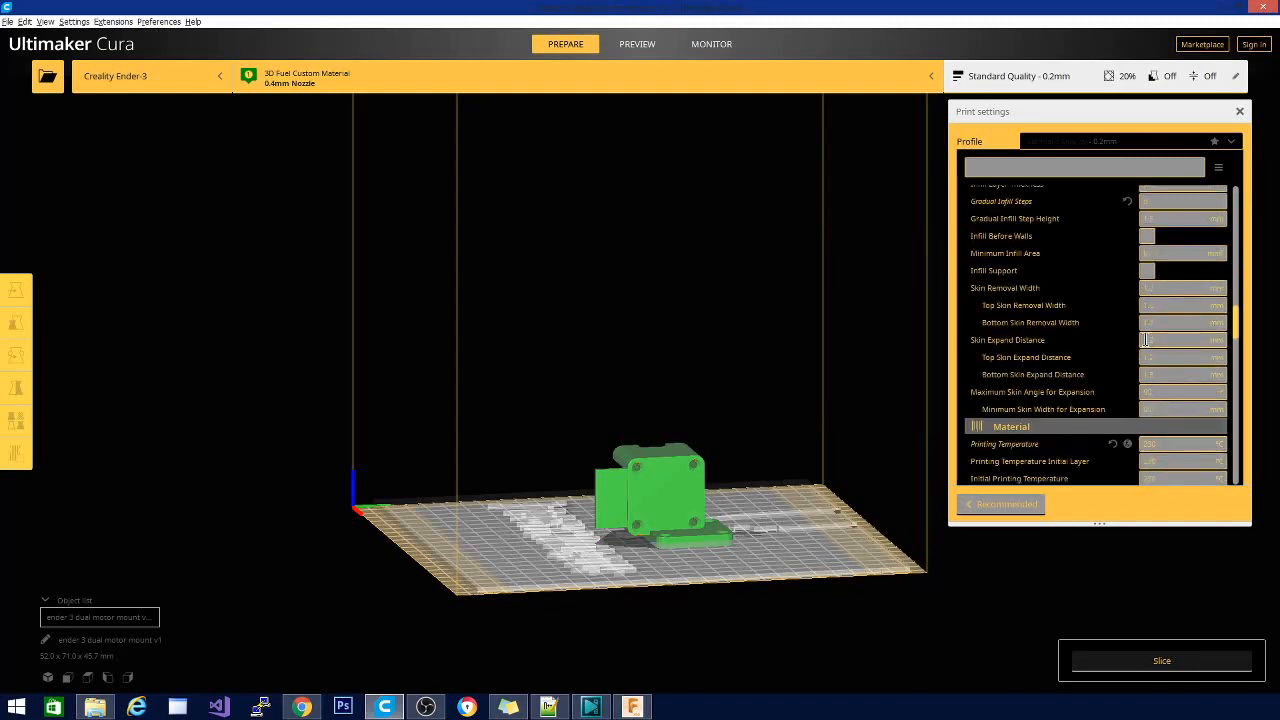
- Disable Enable Print Cooling, review support and experimental settings, and slice the motor mount
scroll(down, 3)
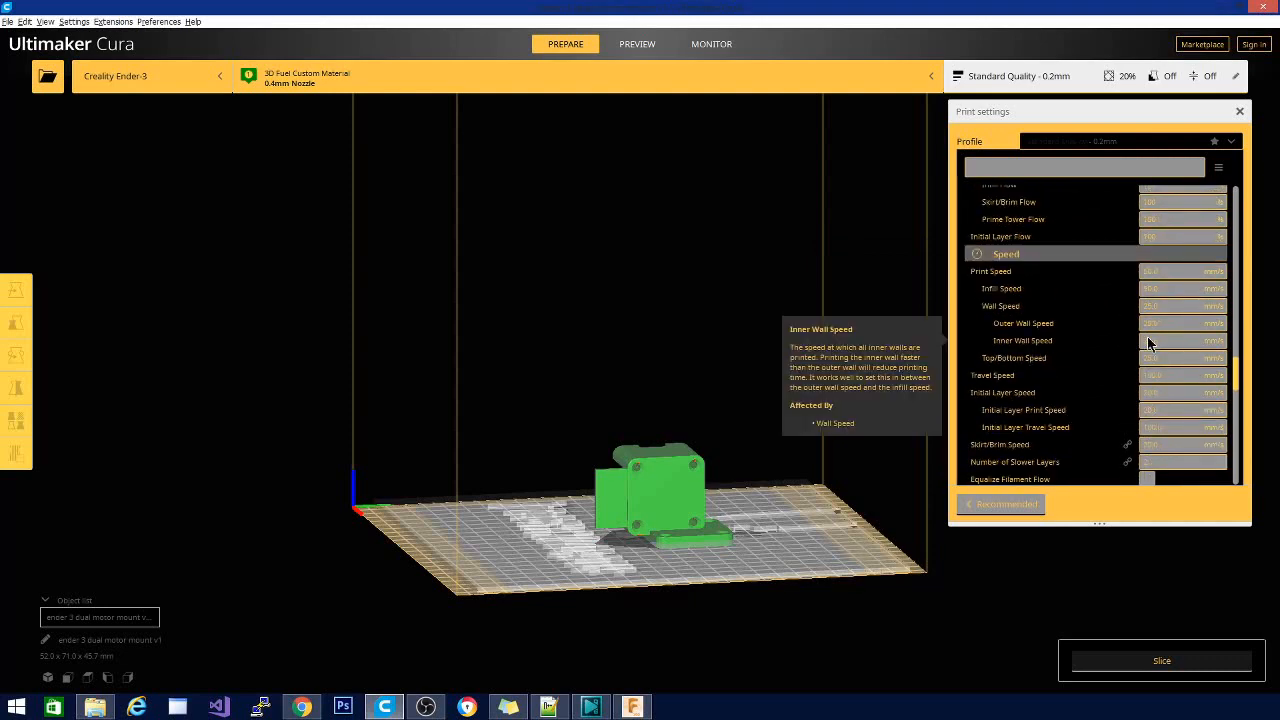
scroll(down, 3)
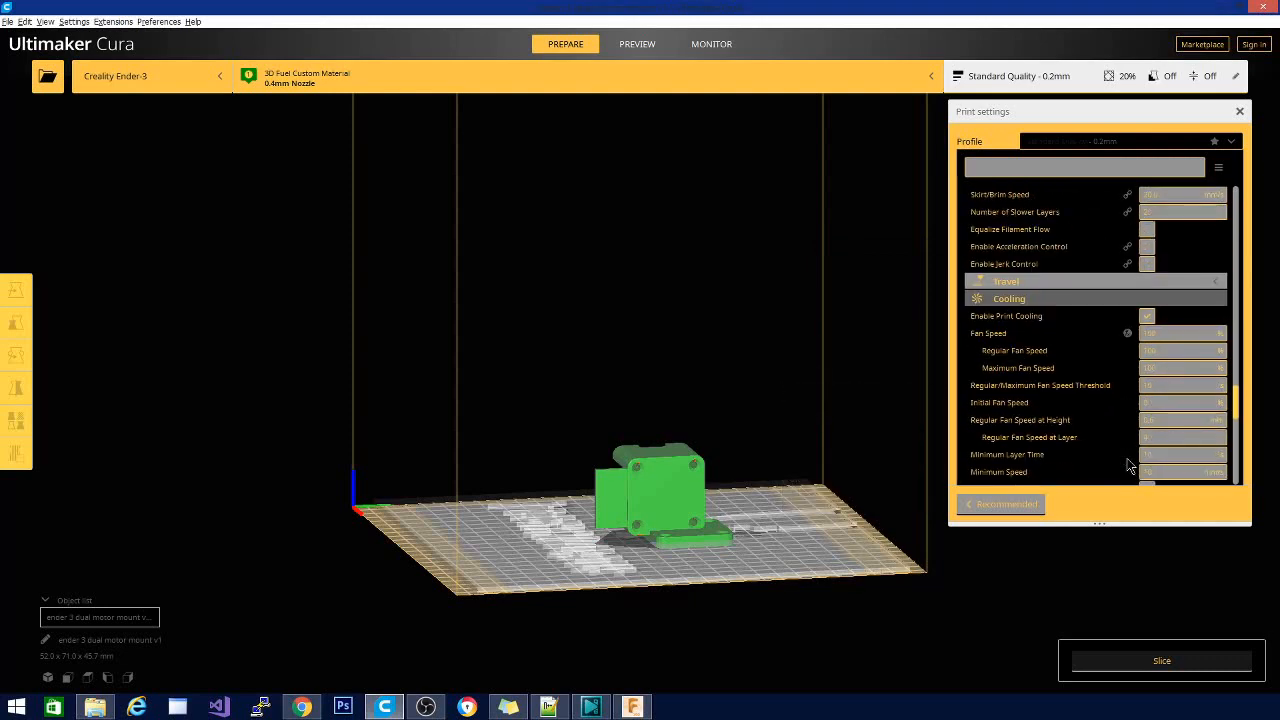
click(1148, 316)
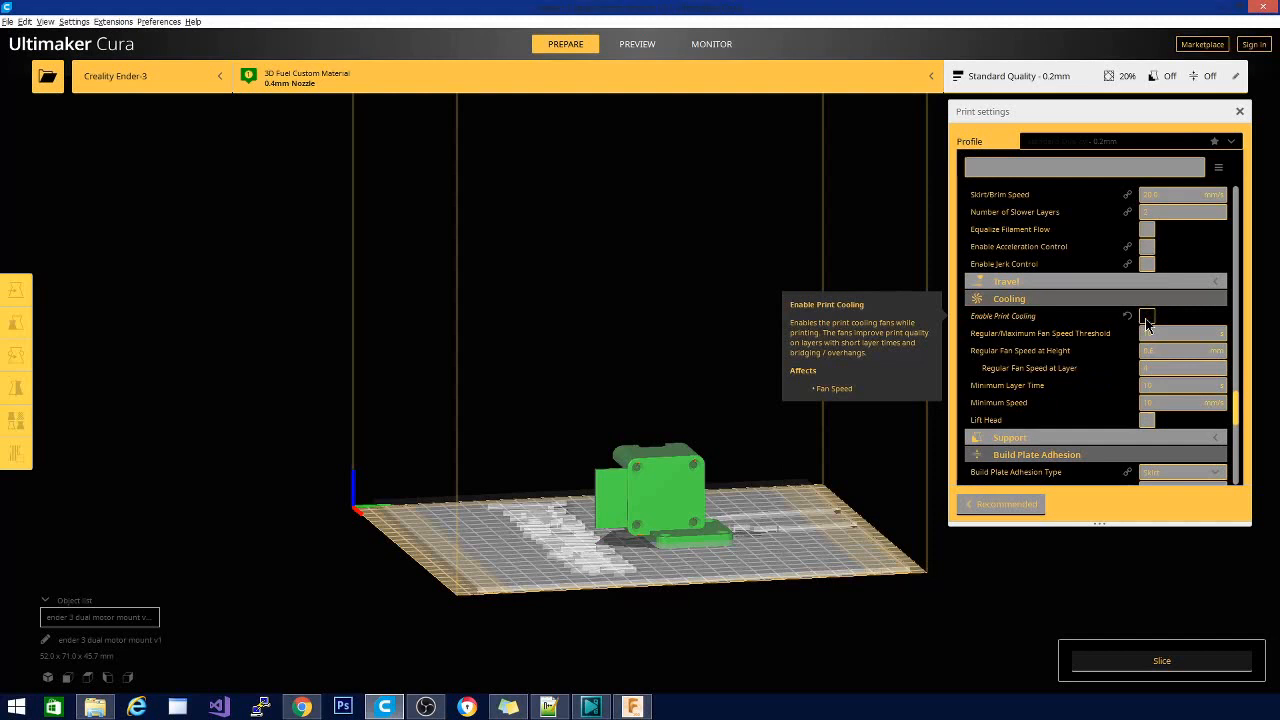
scroll(down, 3)
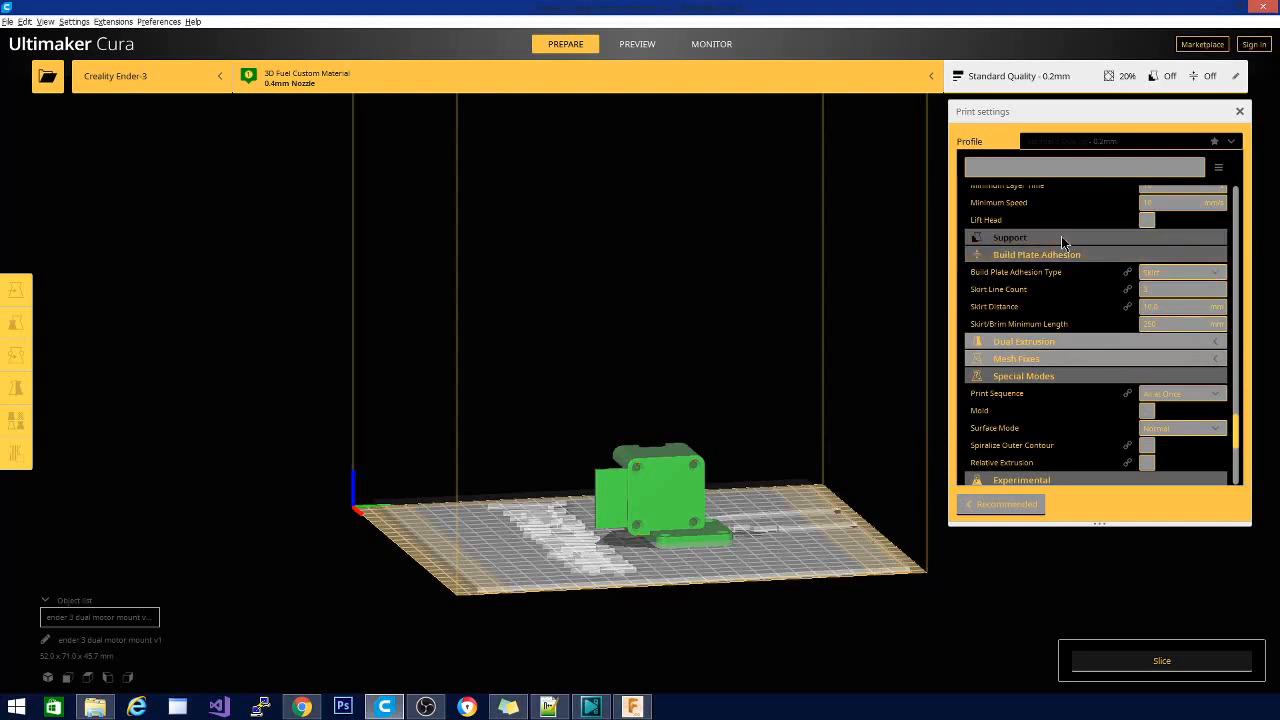
scroll(down, 3)
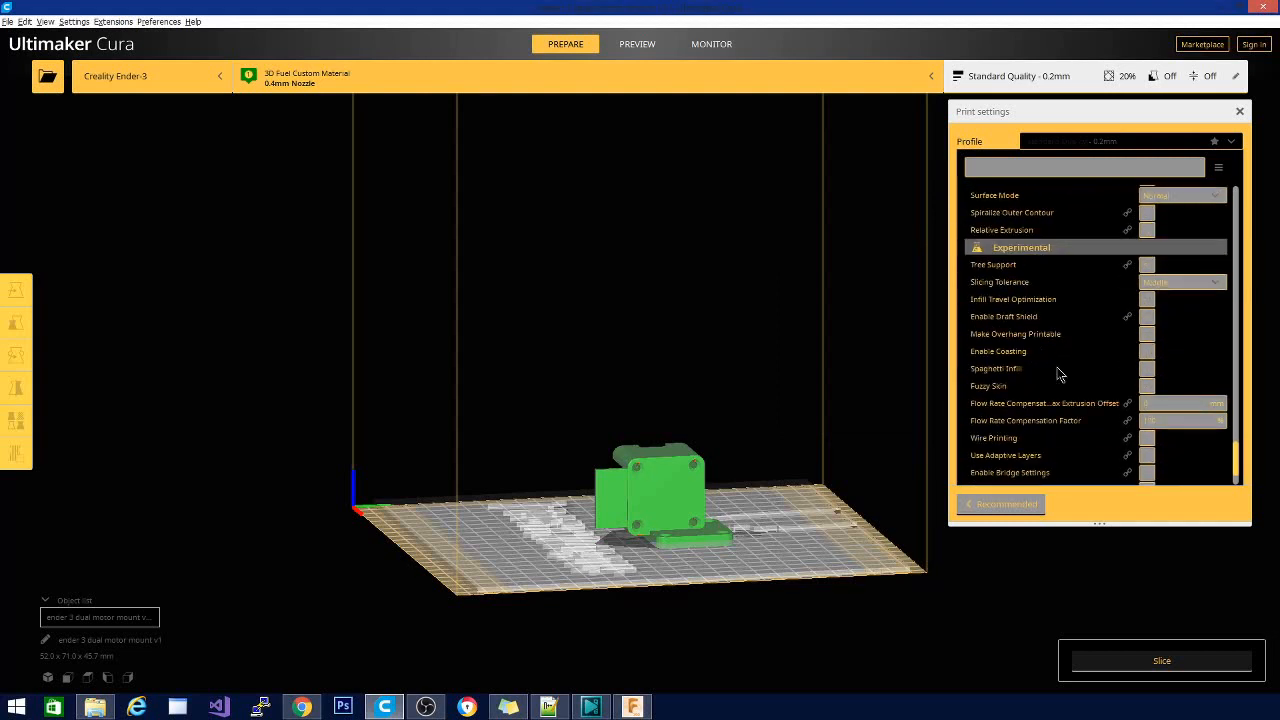
scroll(up, 3)
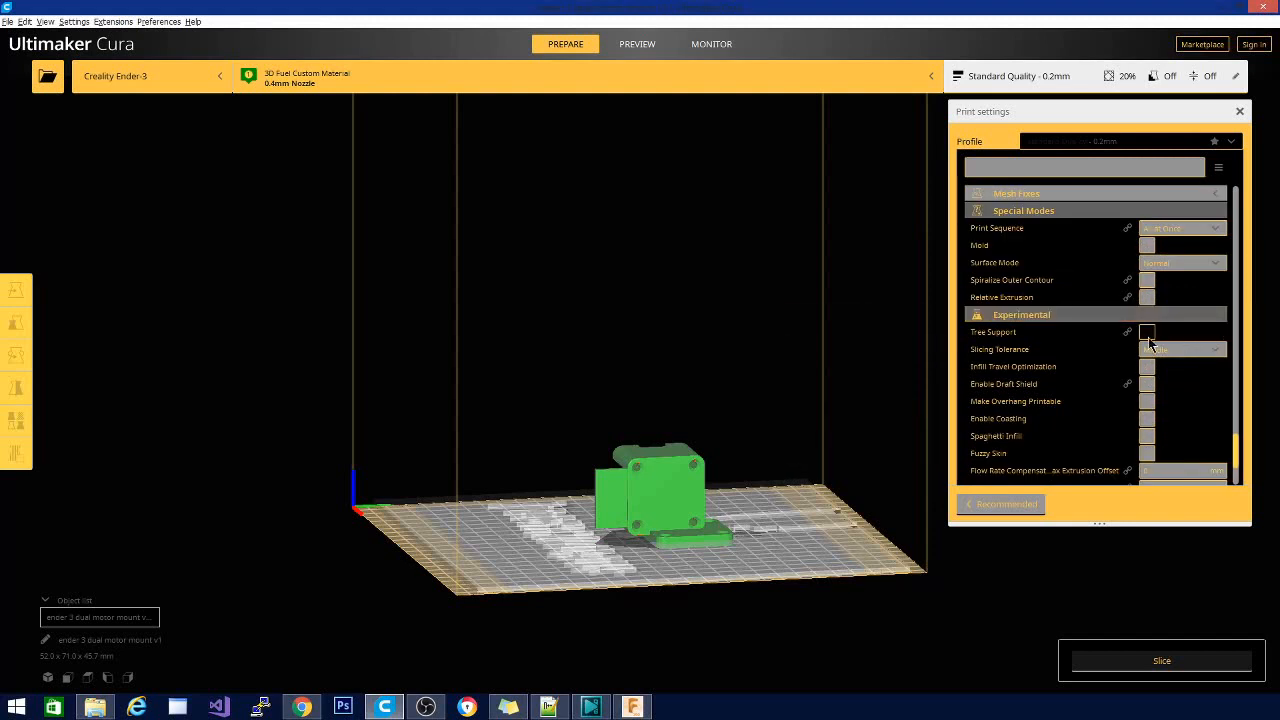
mouse_move(1148, 340)
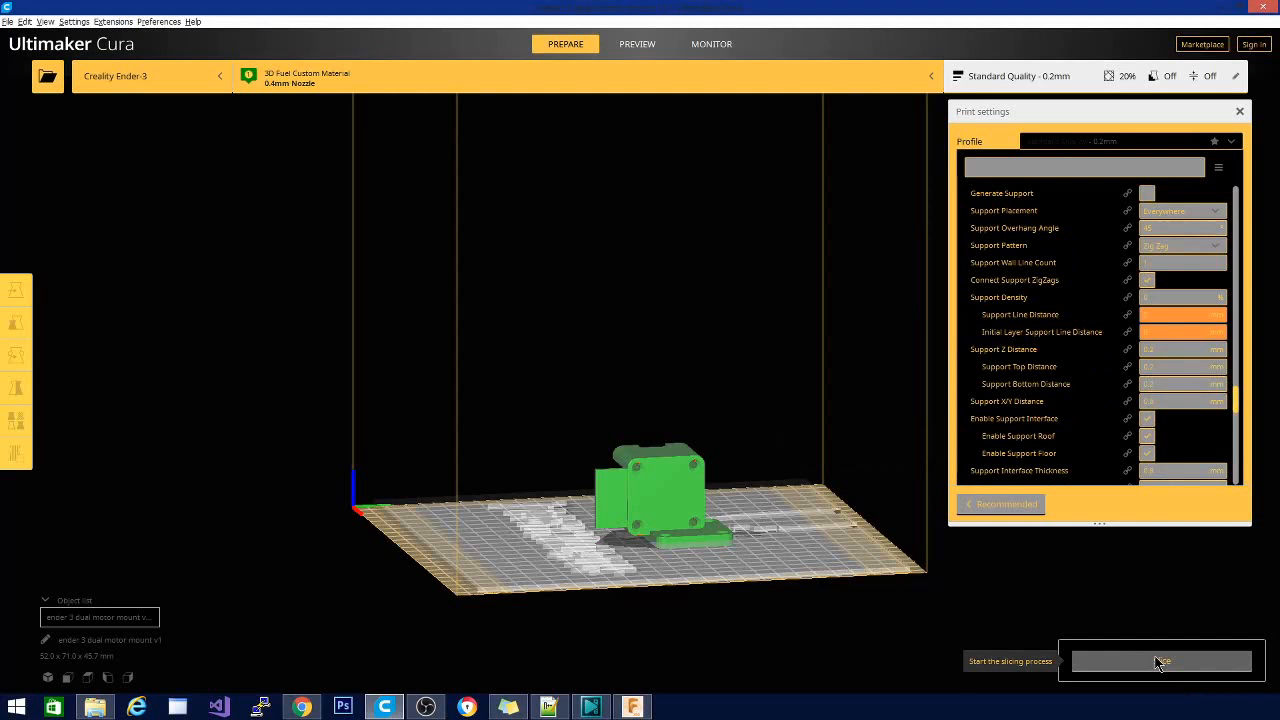
click(1160, 660)
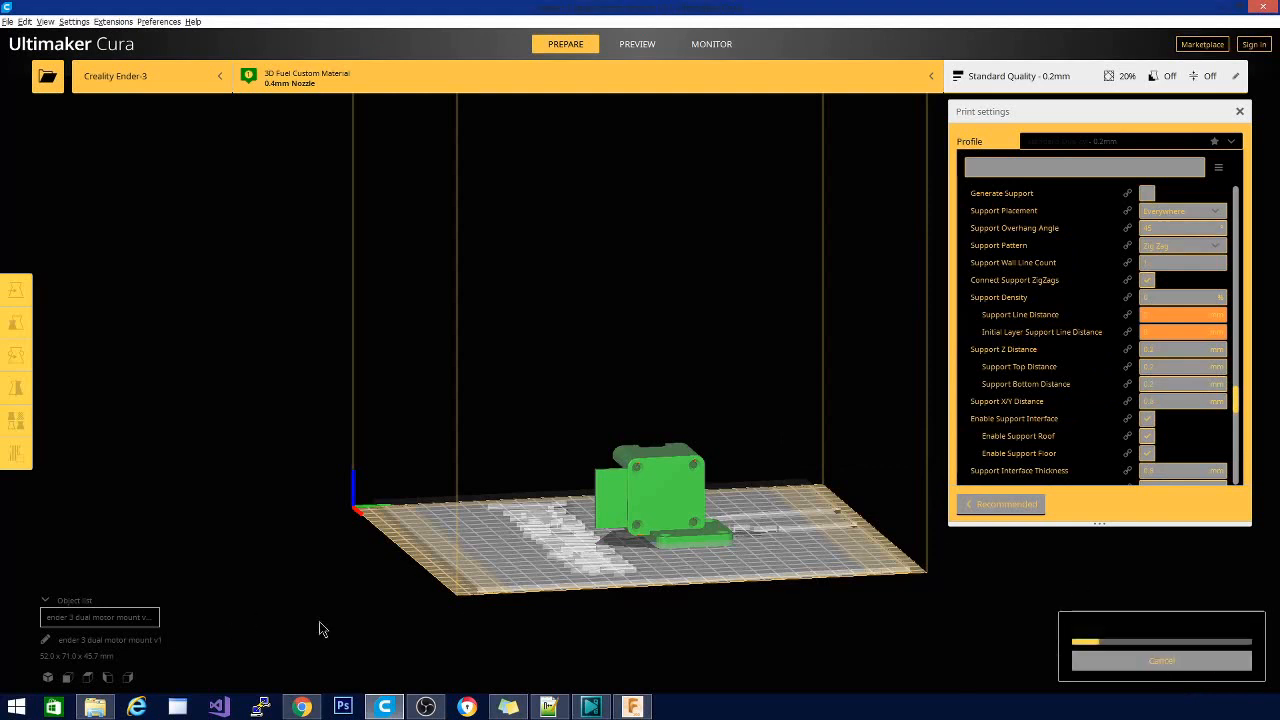